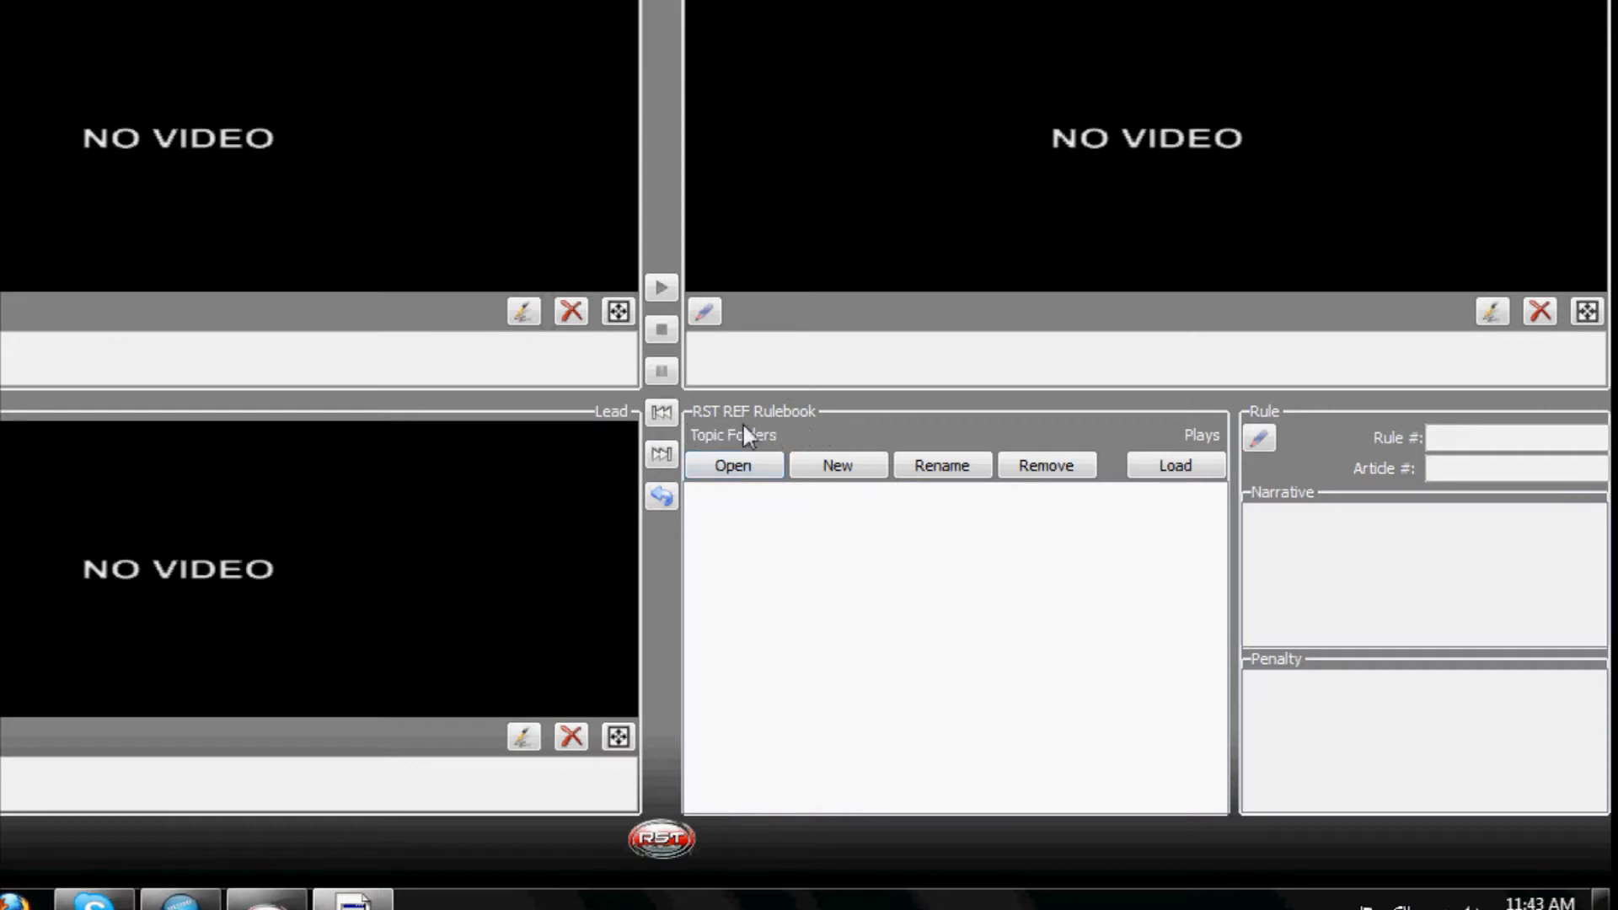
mouse_move(779, 442)
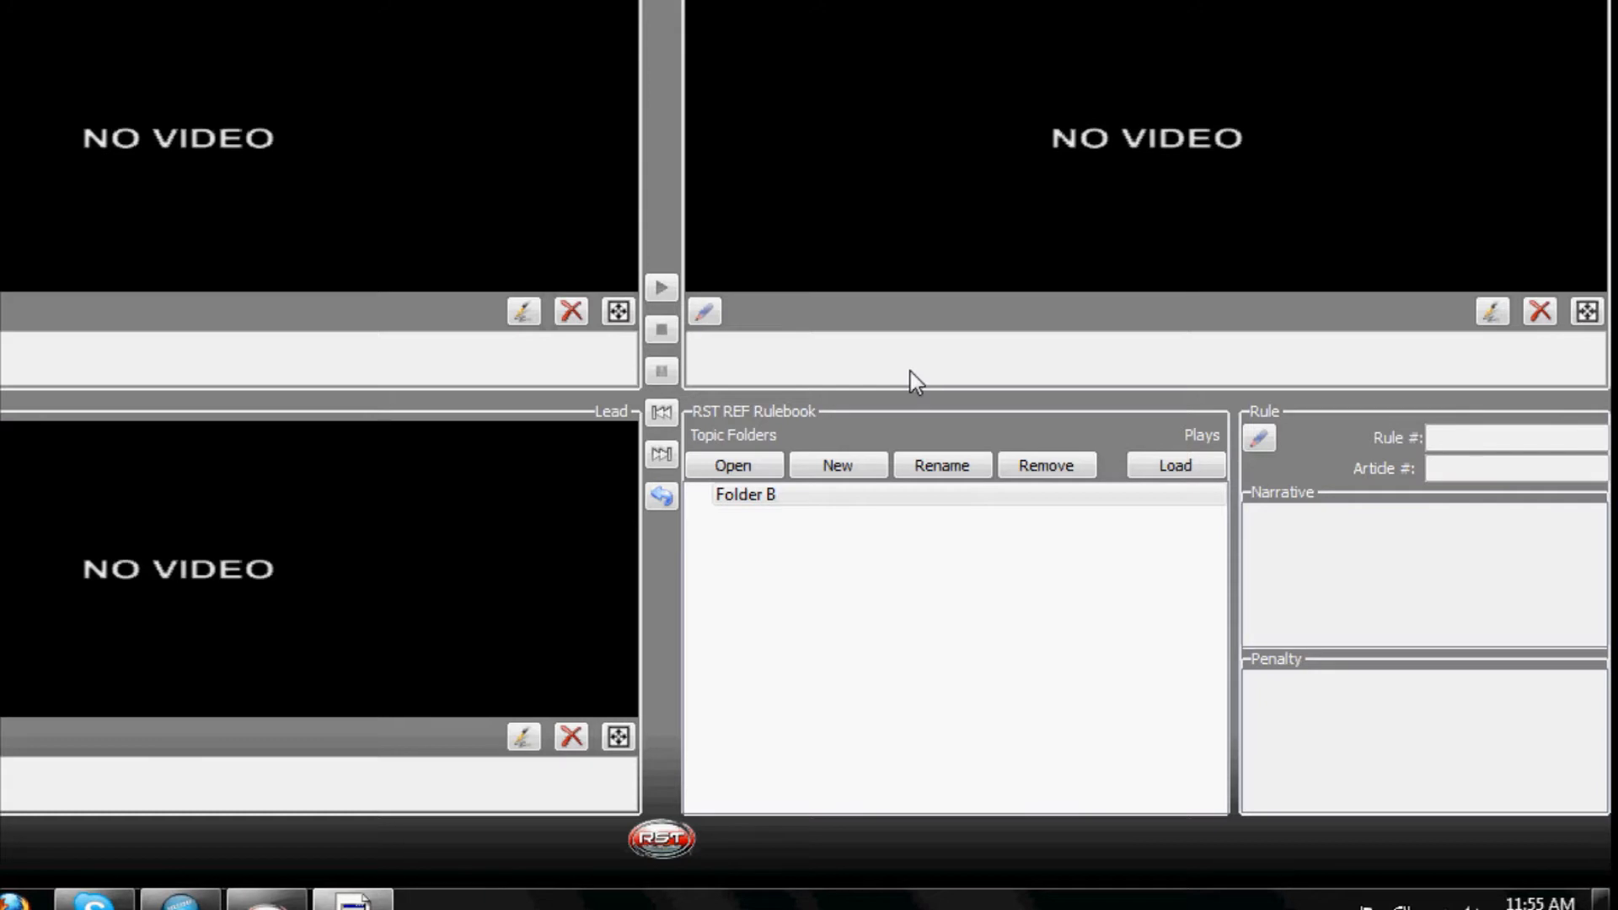
Step: Load Folder B and Folder D into the RST REF Rulebook from the topic folders list
click(745, 495)
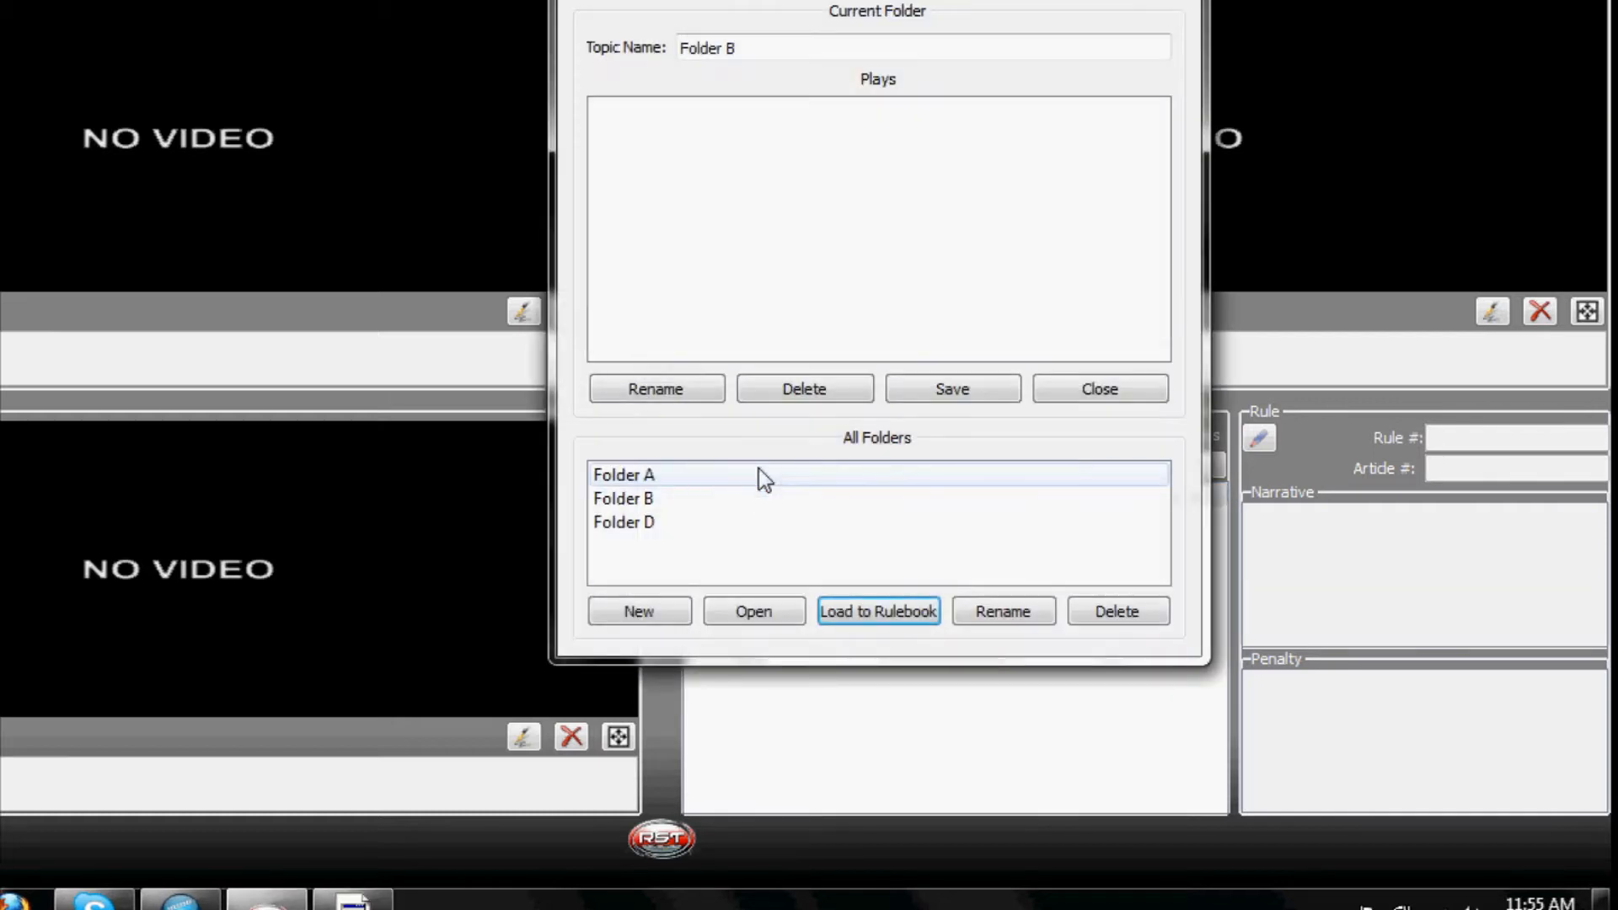
mouse_move(624, 493)
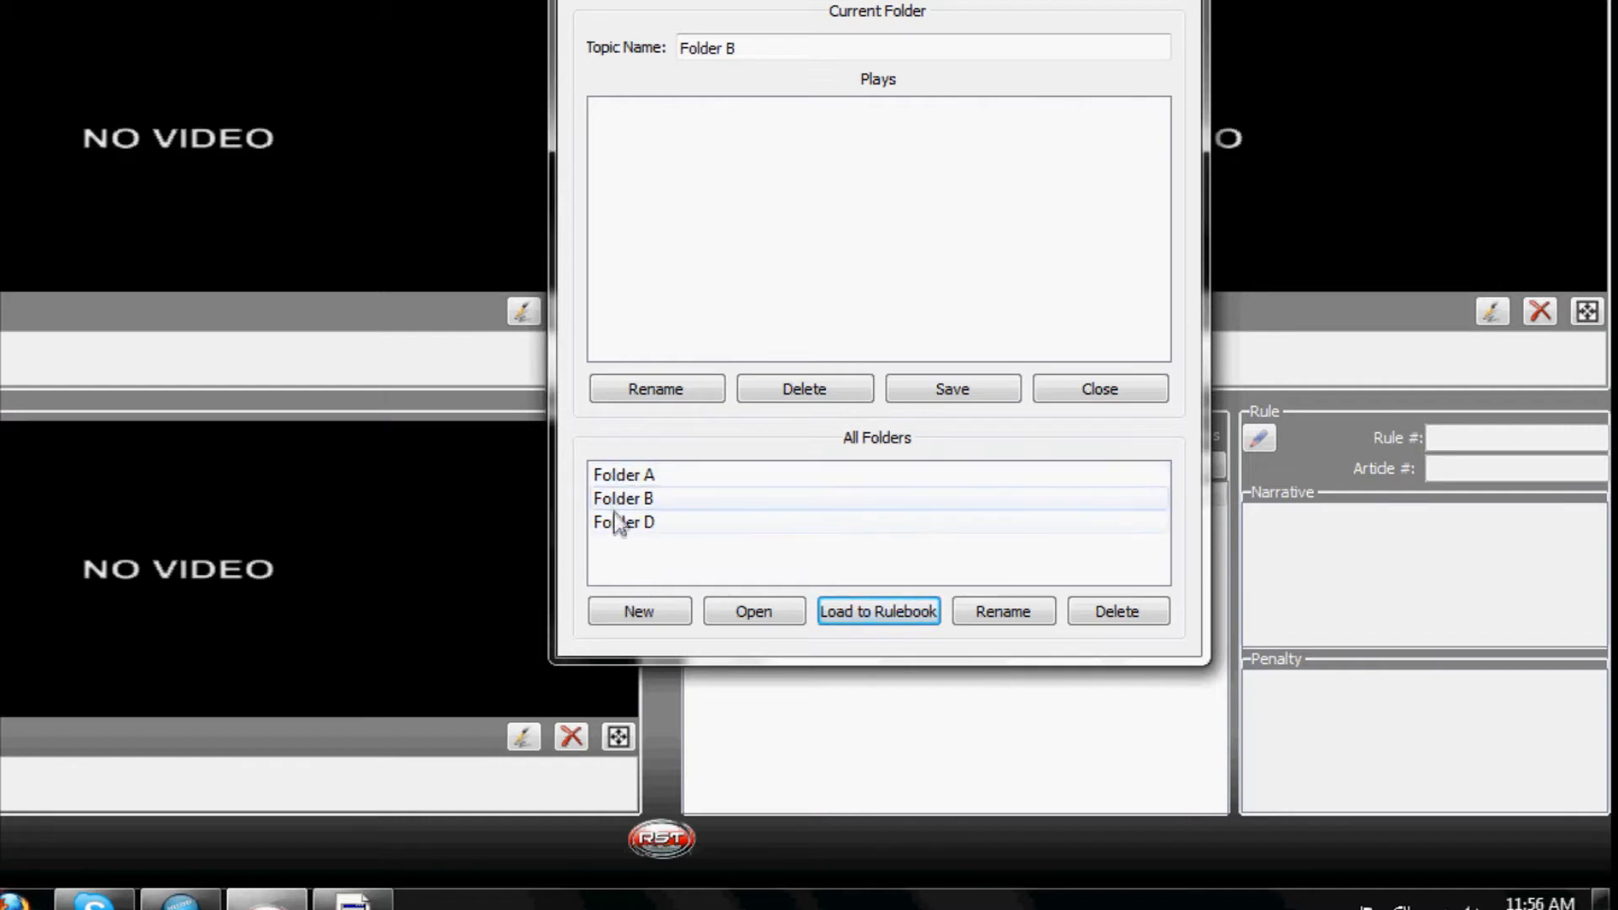
click(624, 521)
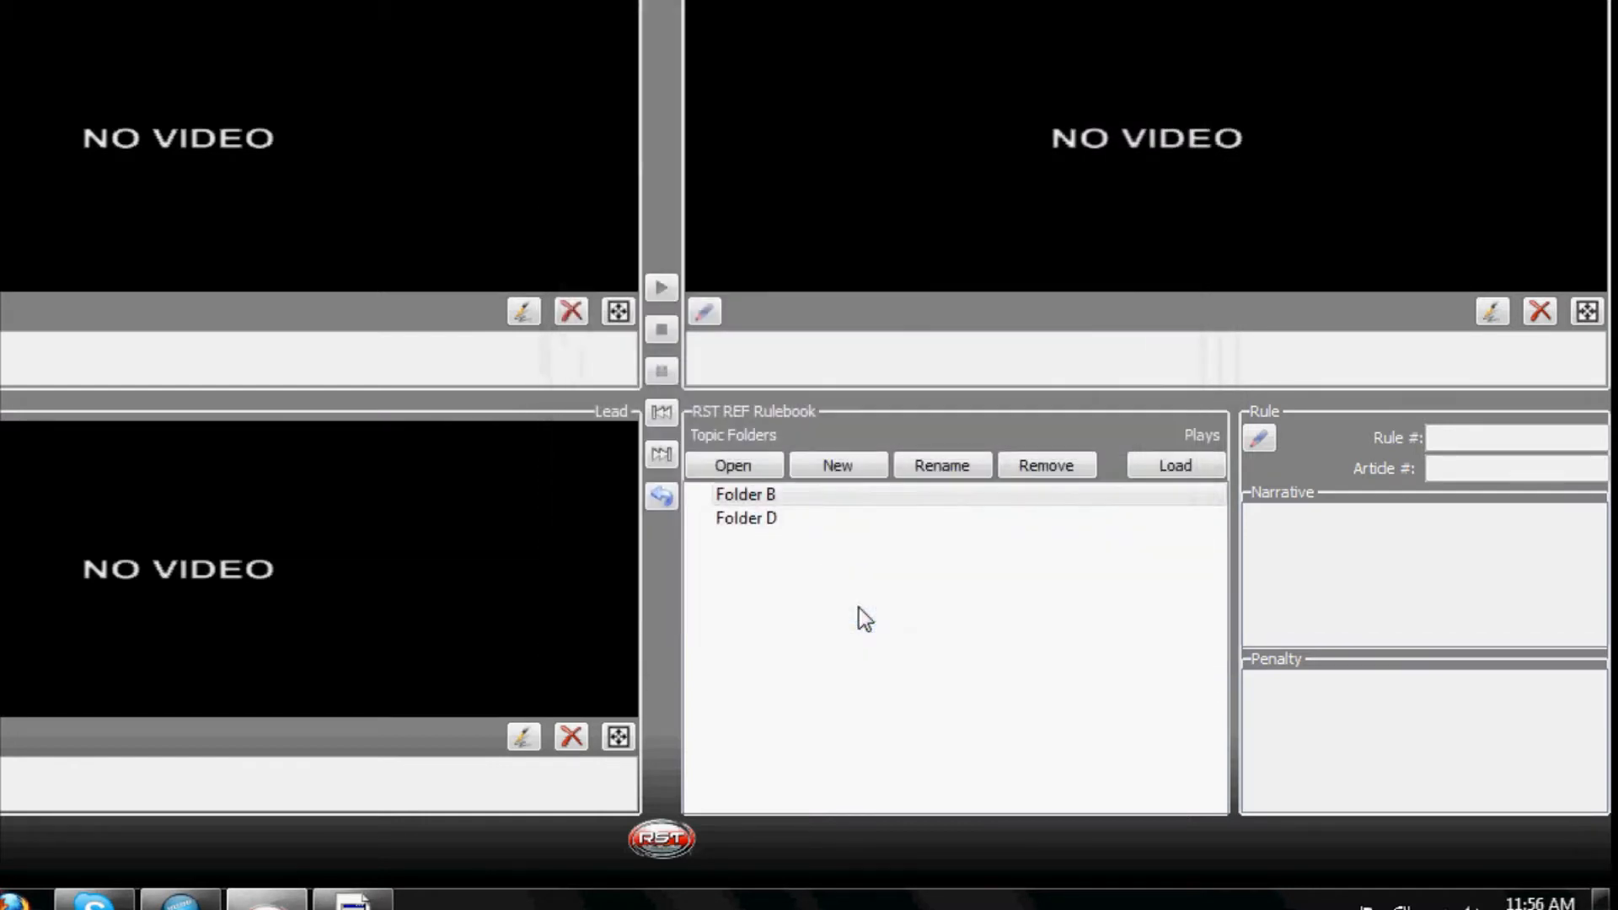
mouse_move(811, 579)
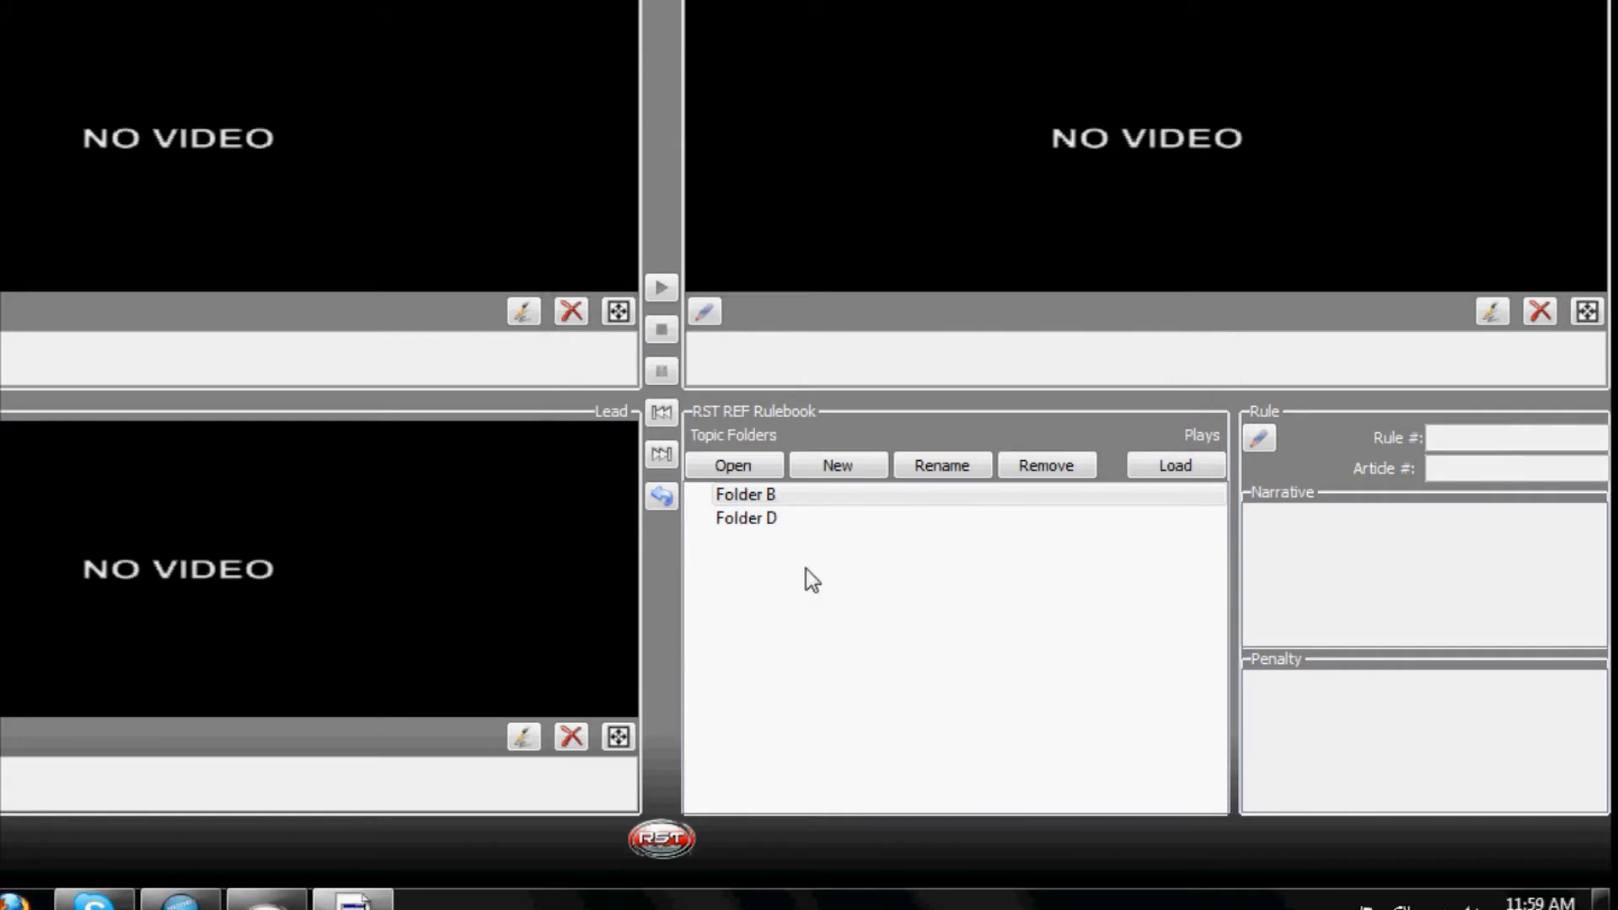
click(746, 495)
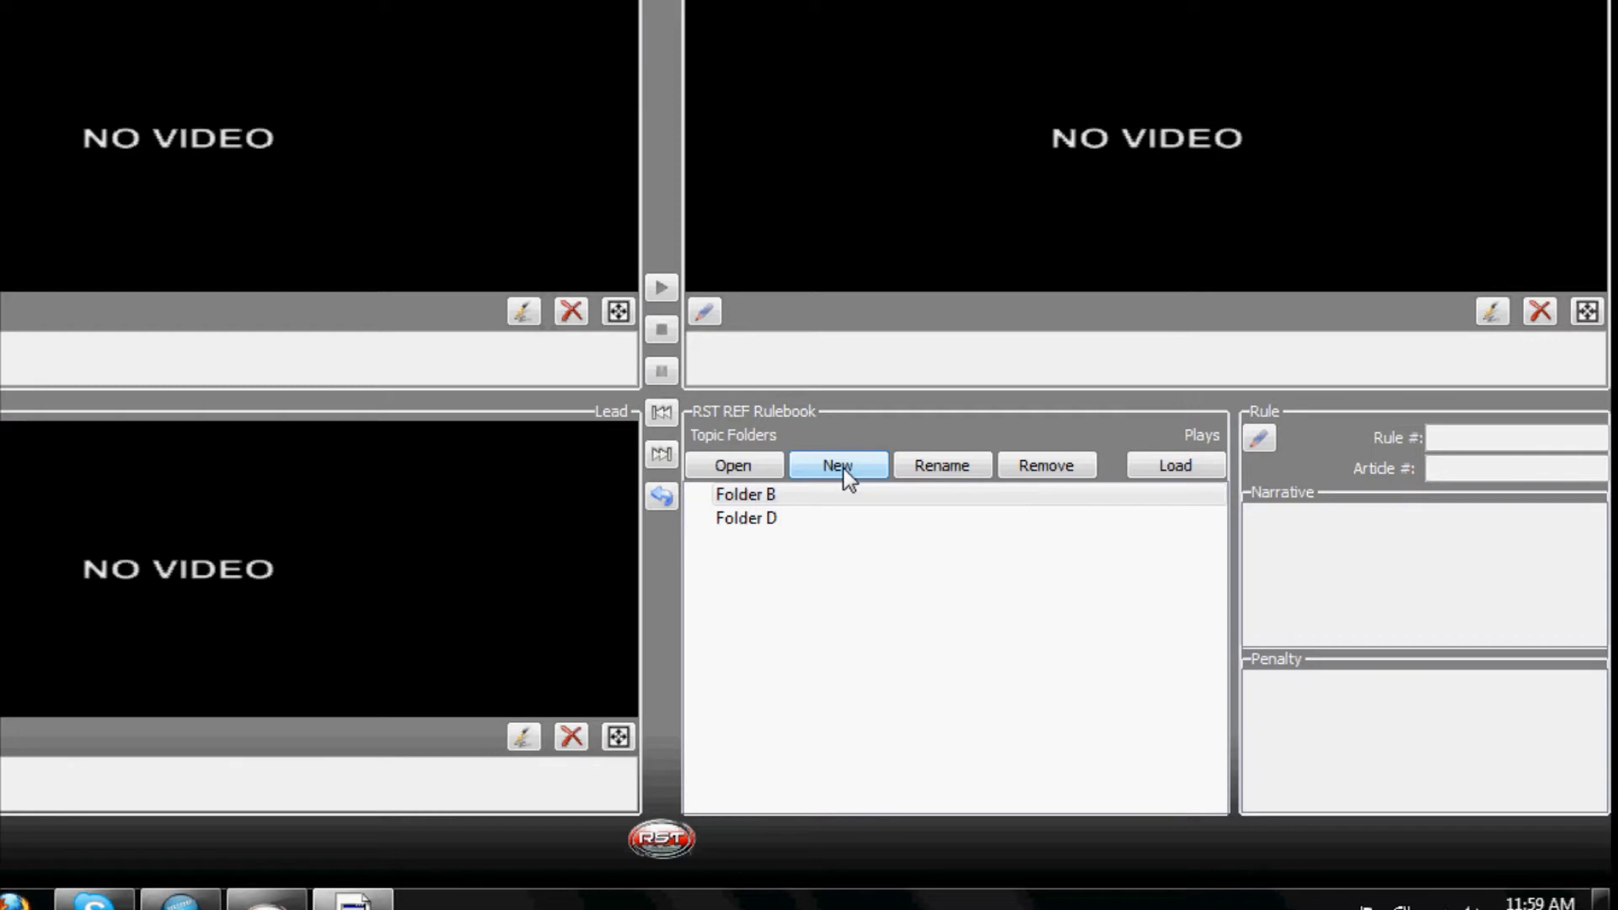
click(838, 465)
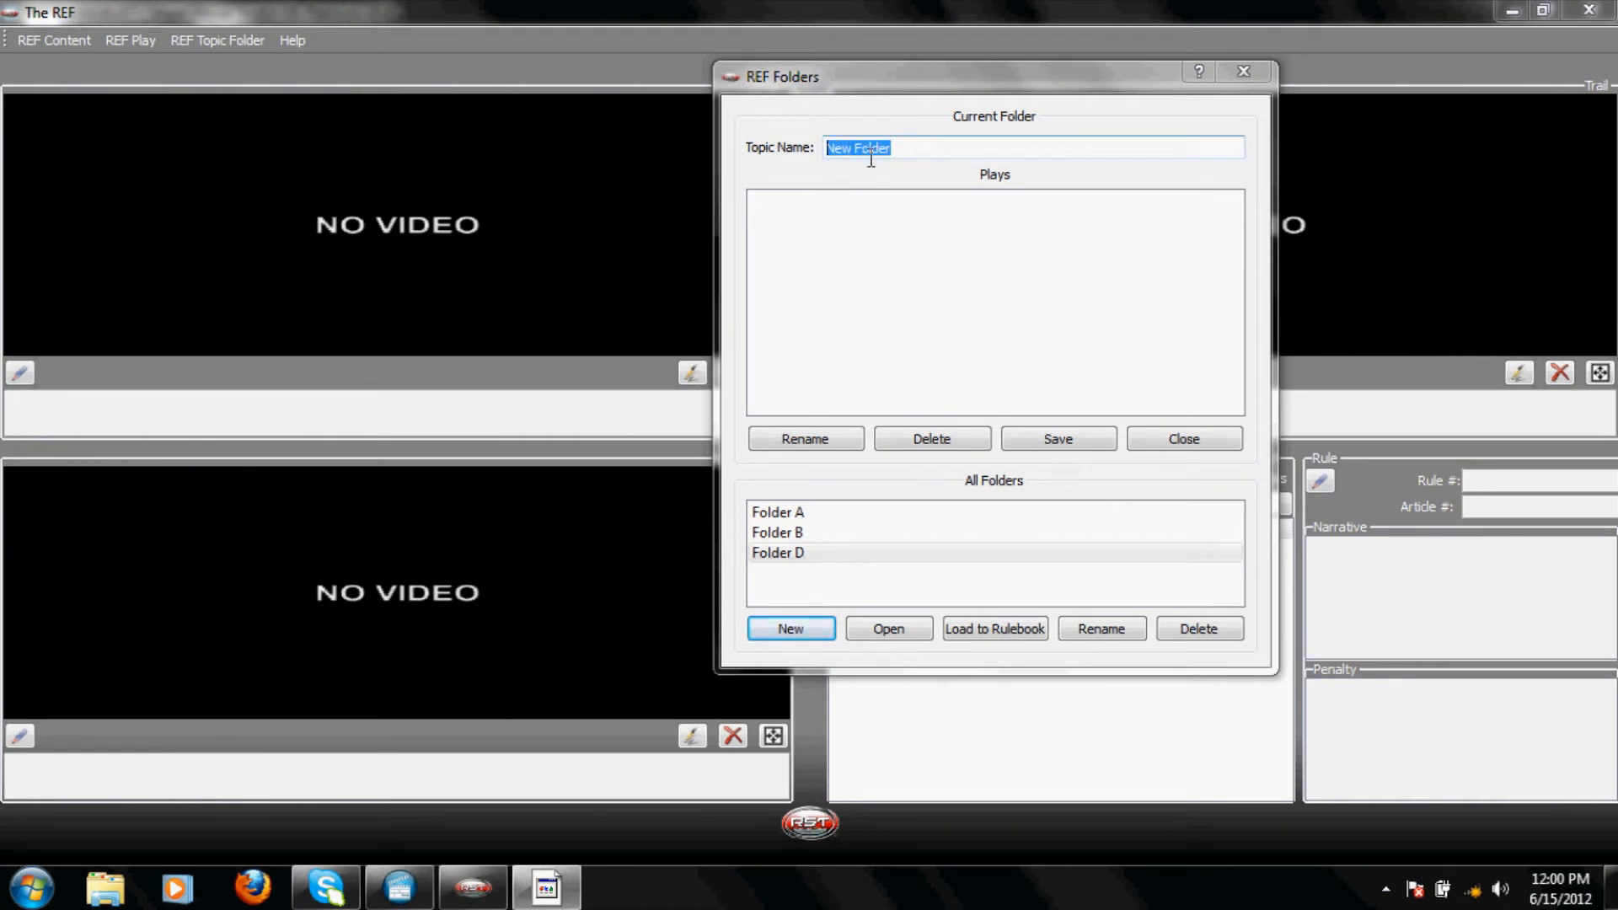
mouse_move(849, 199)
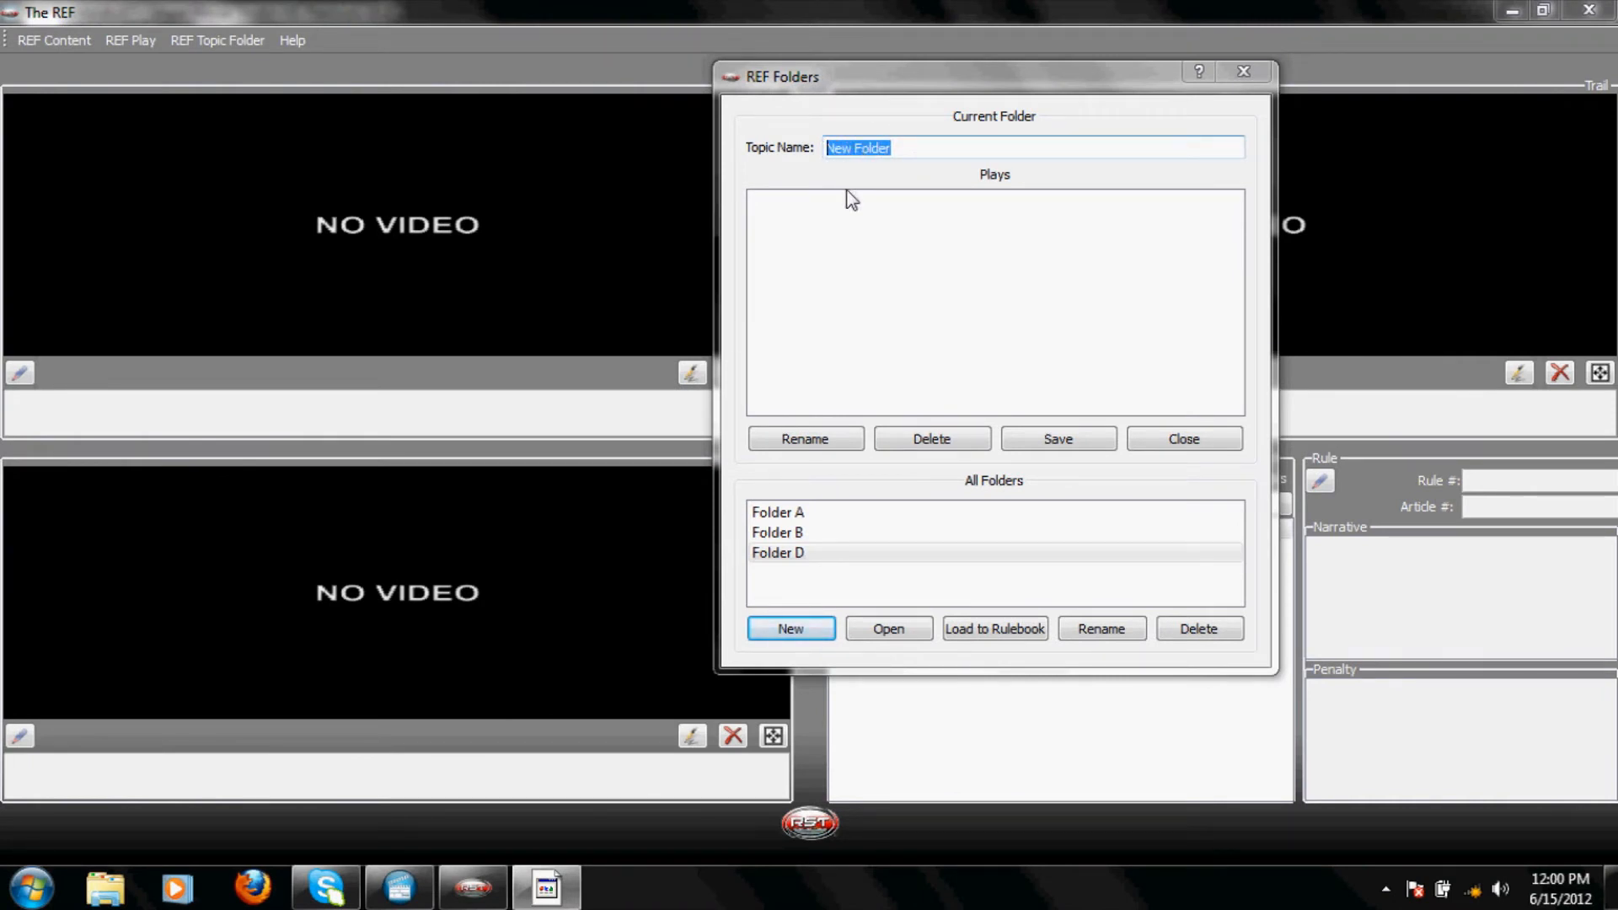
mouse_move(850, 204)
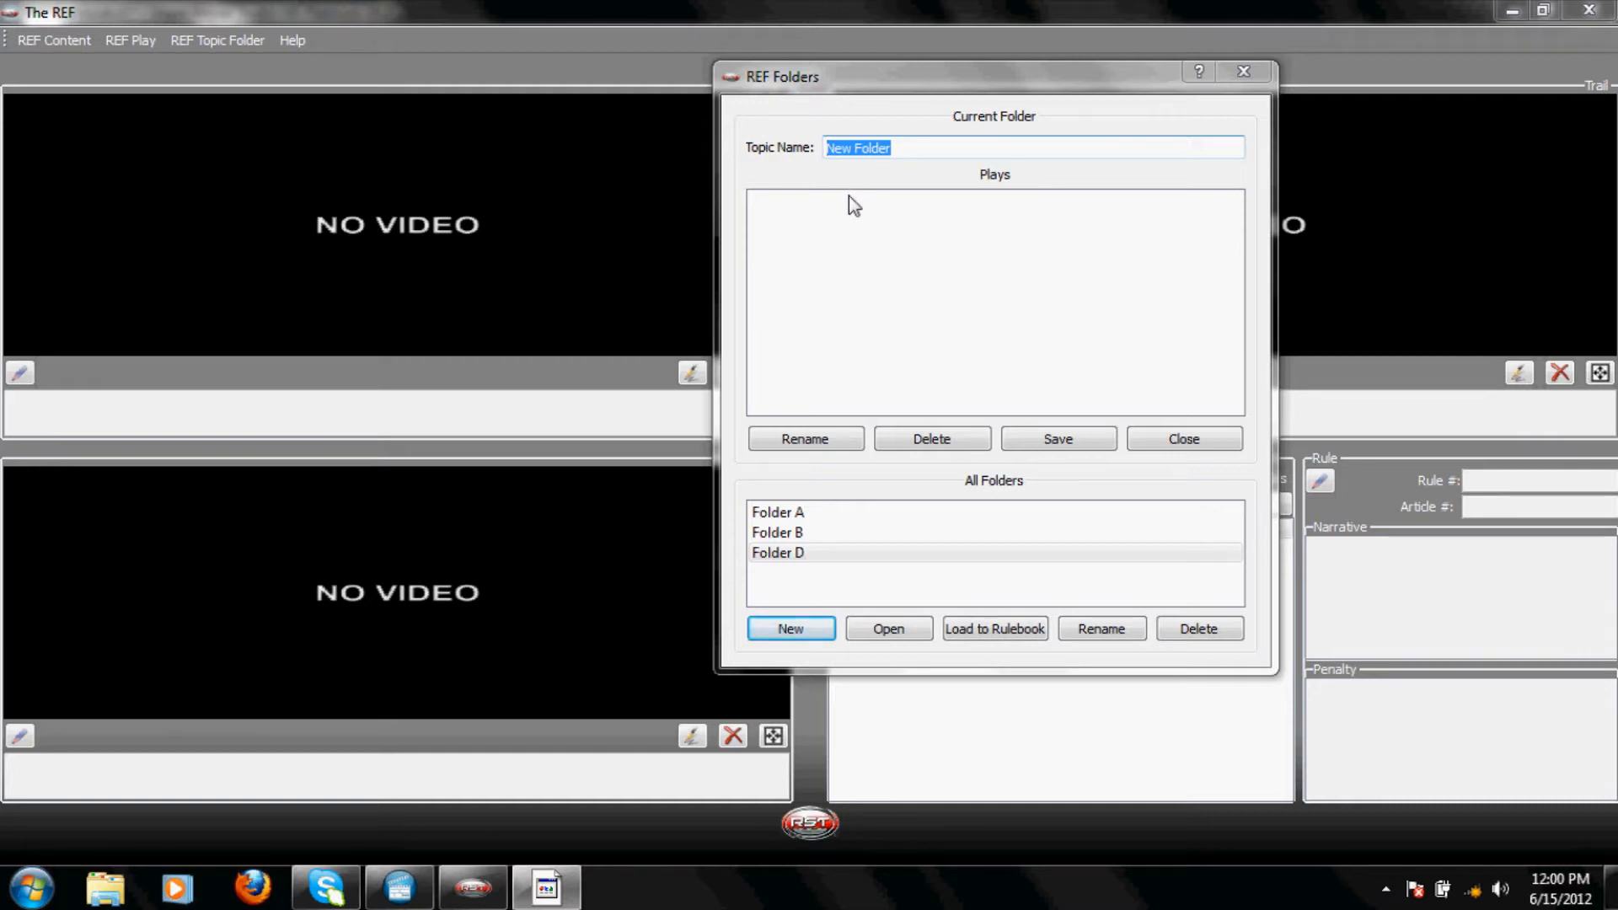
click(1181, 438)
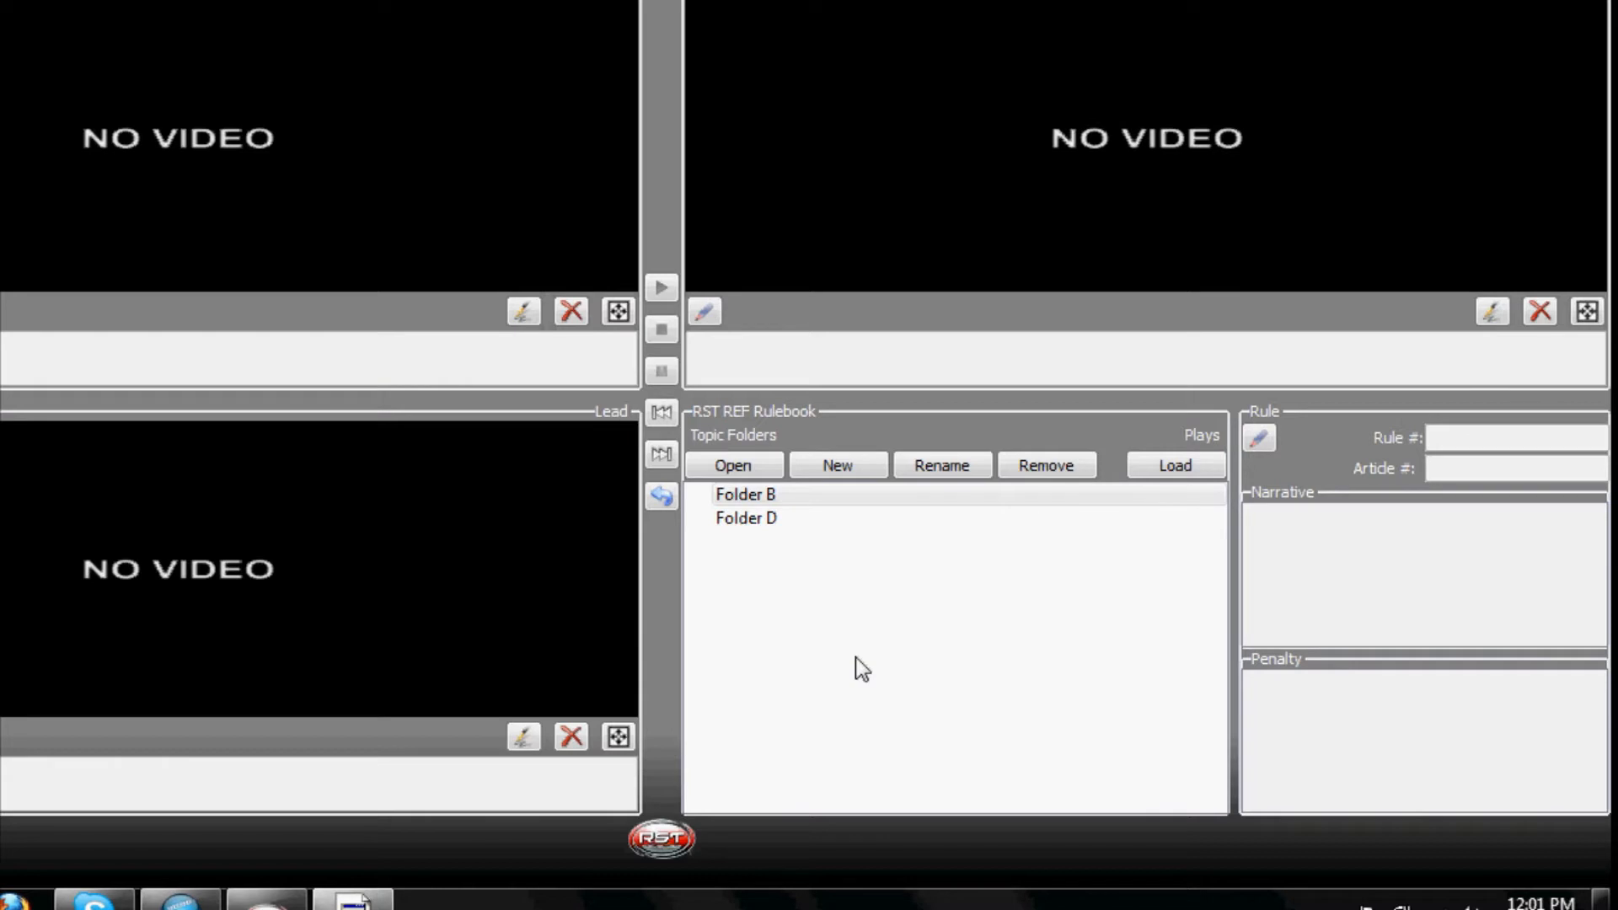
mouse_move(845, 602)
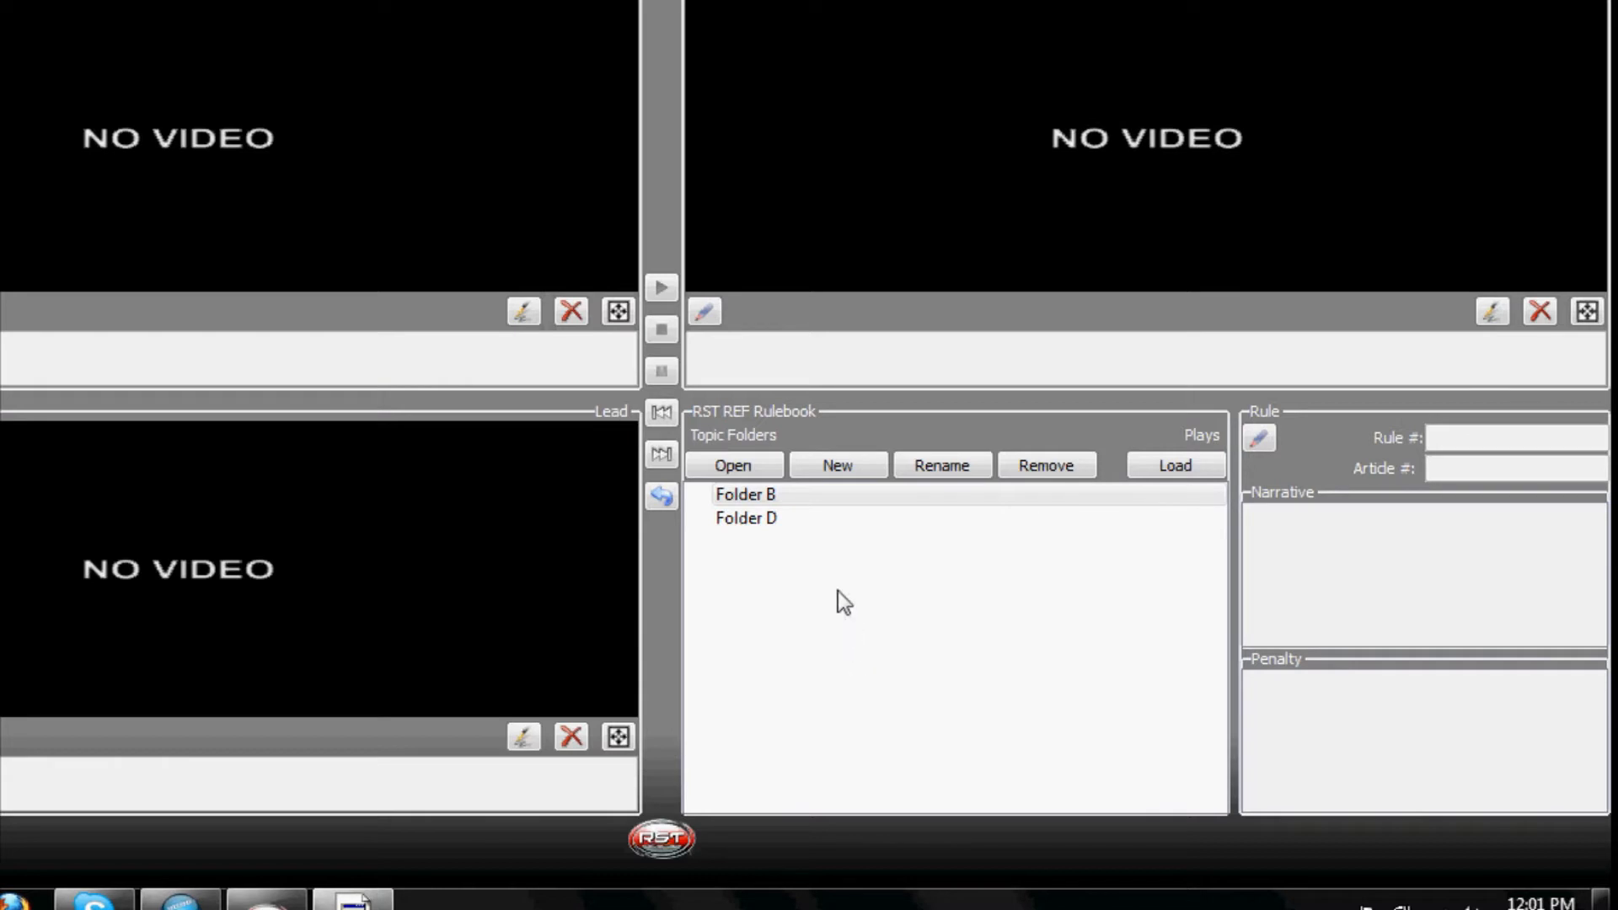
Step: Remove Folder D from the rulebook, leaving Folder B selected as the only topic folder
click(745, 517)
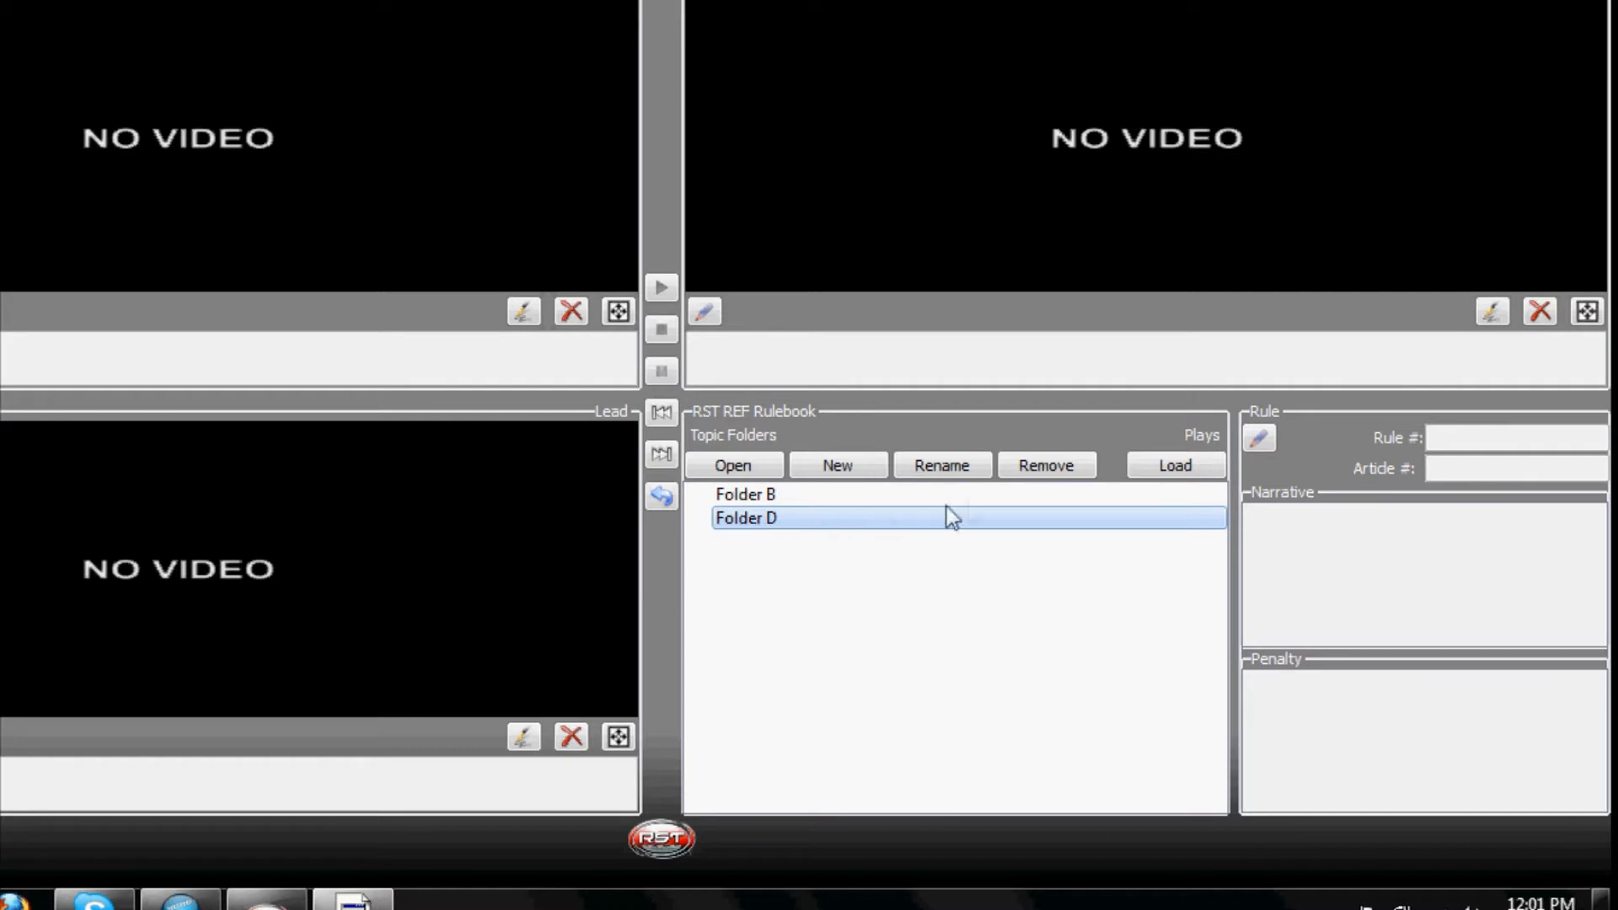
click(1044, 465)
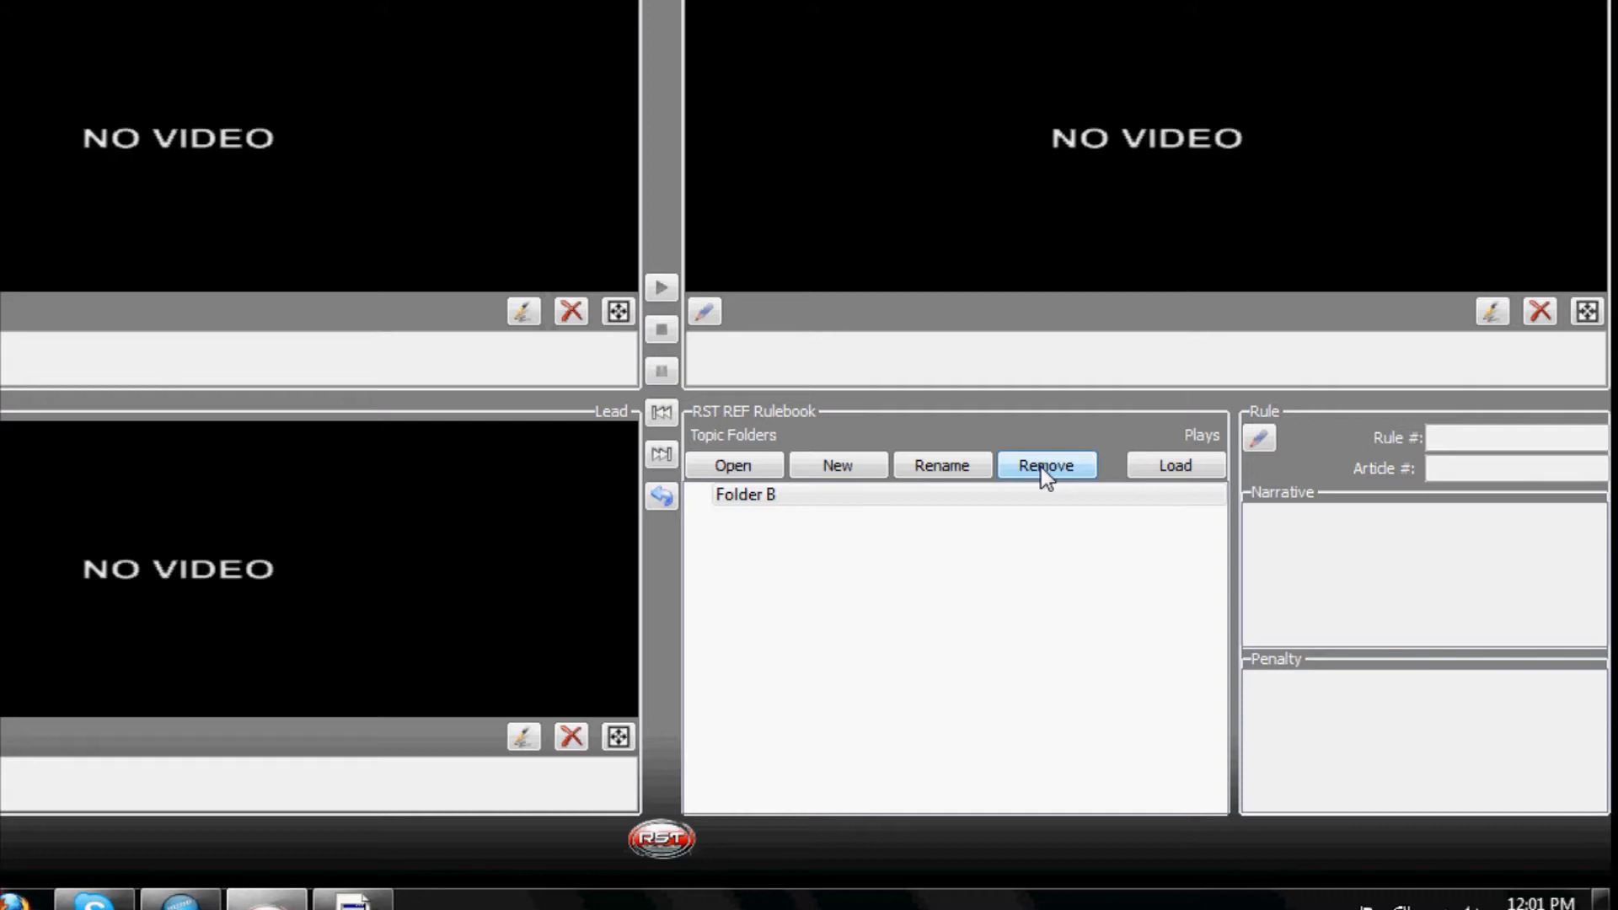
click(745, 495)
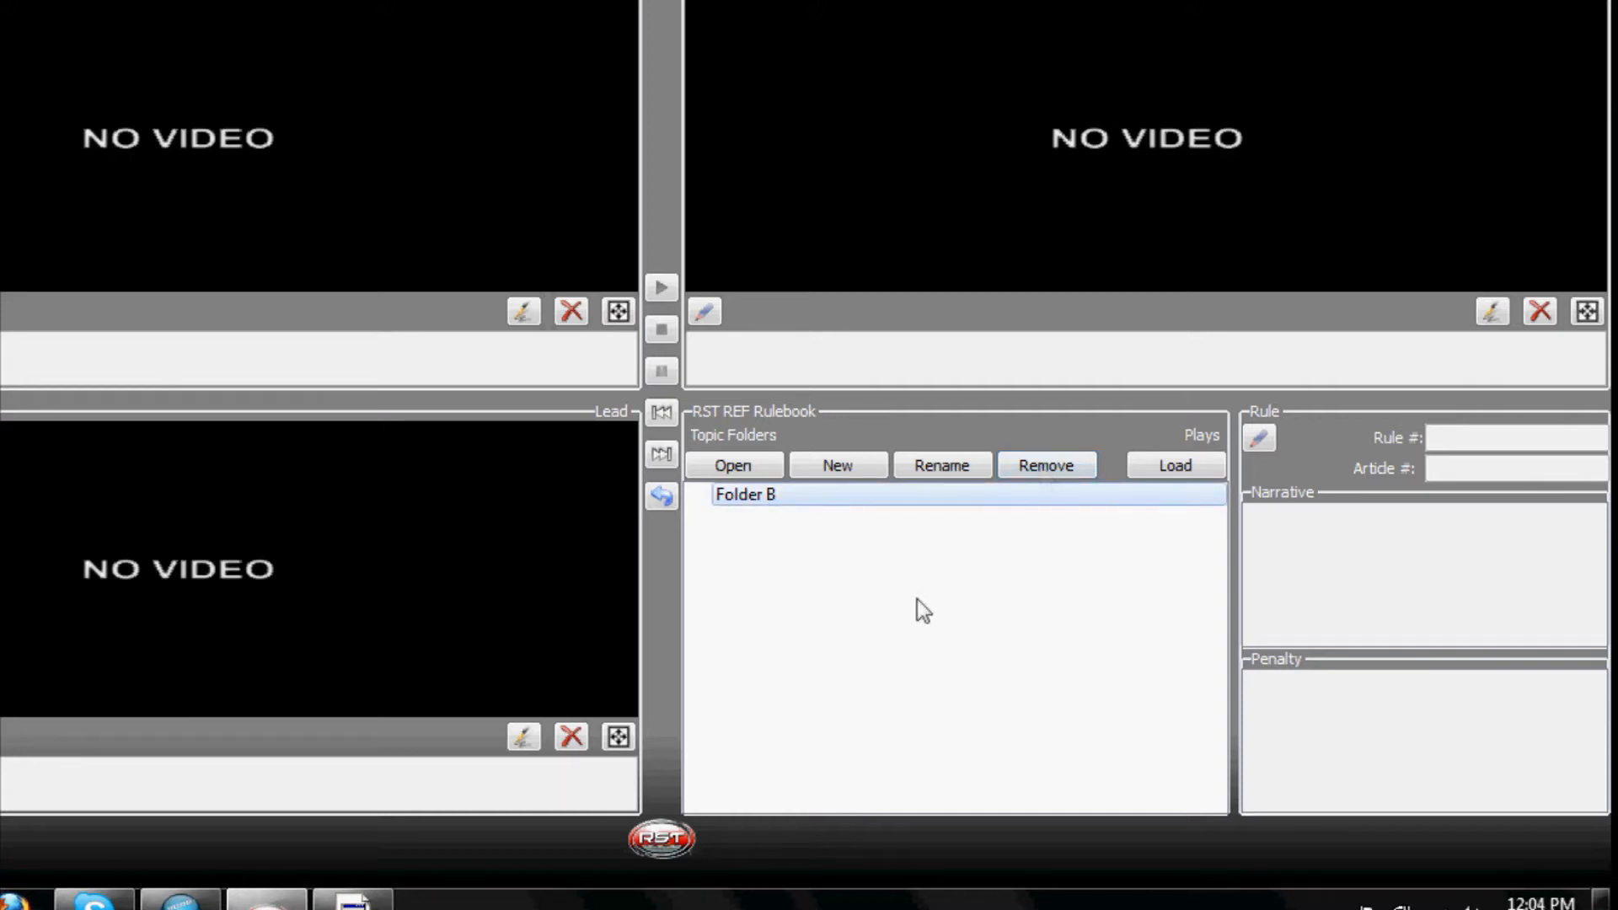
mouse_move(867, 580)
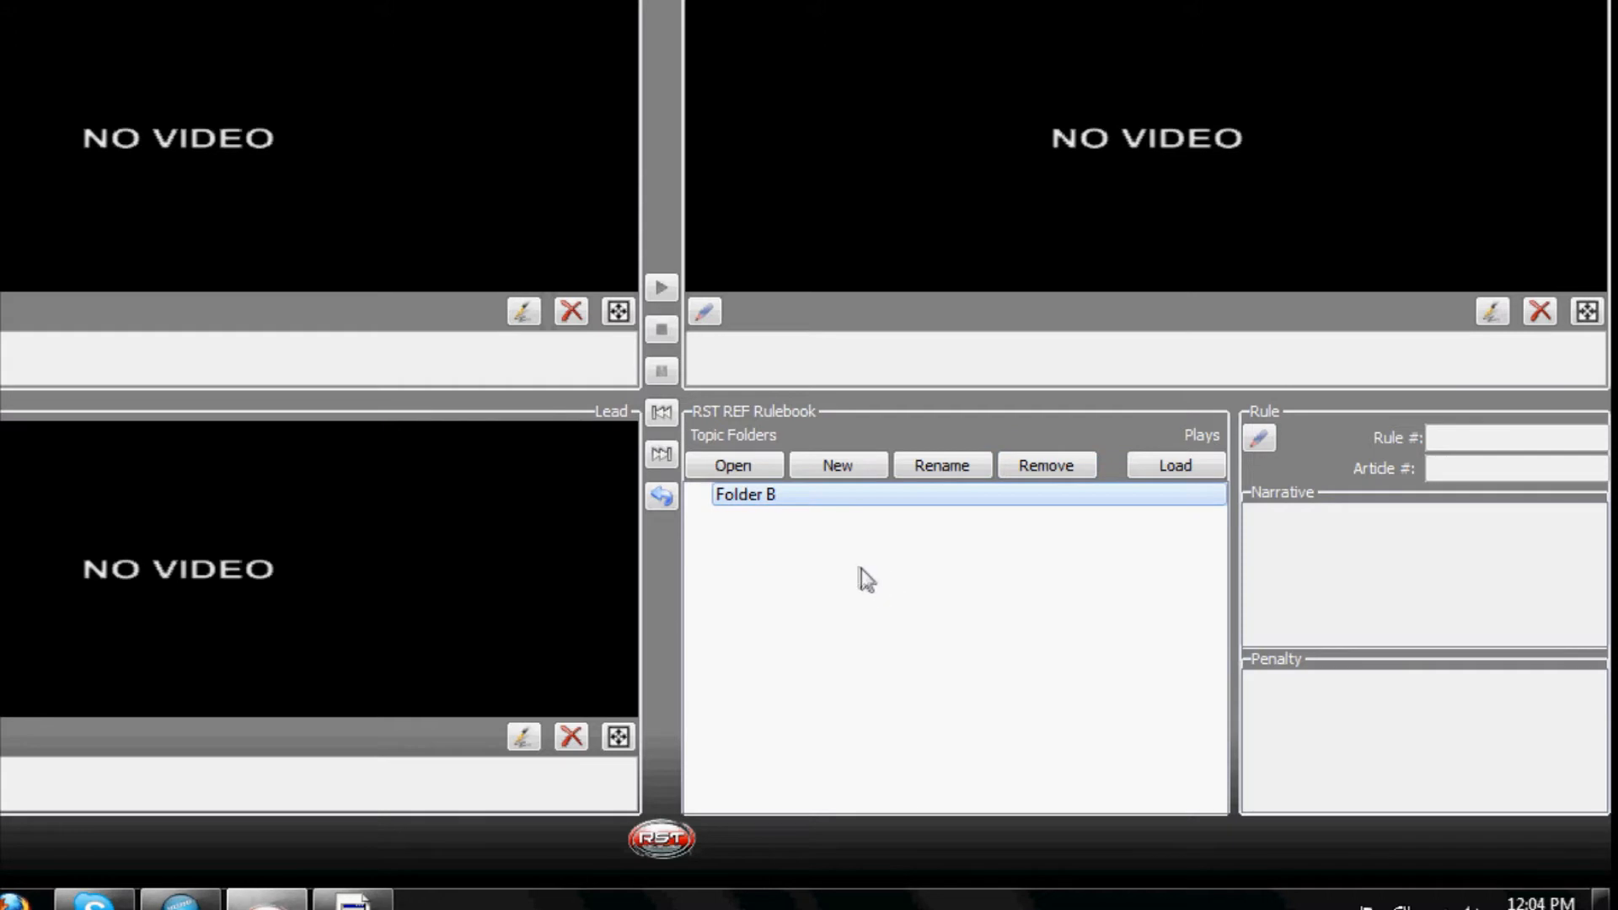
mouse_move(827, 544)
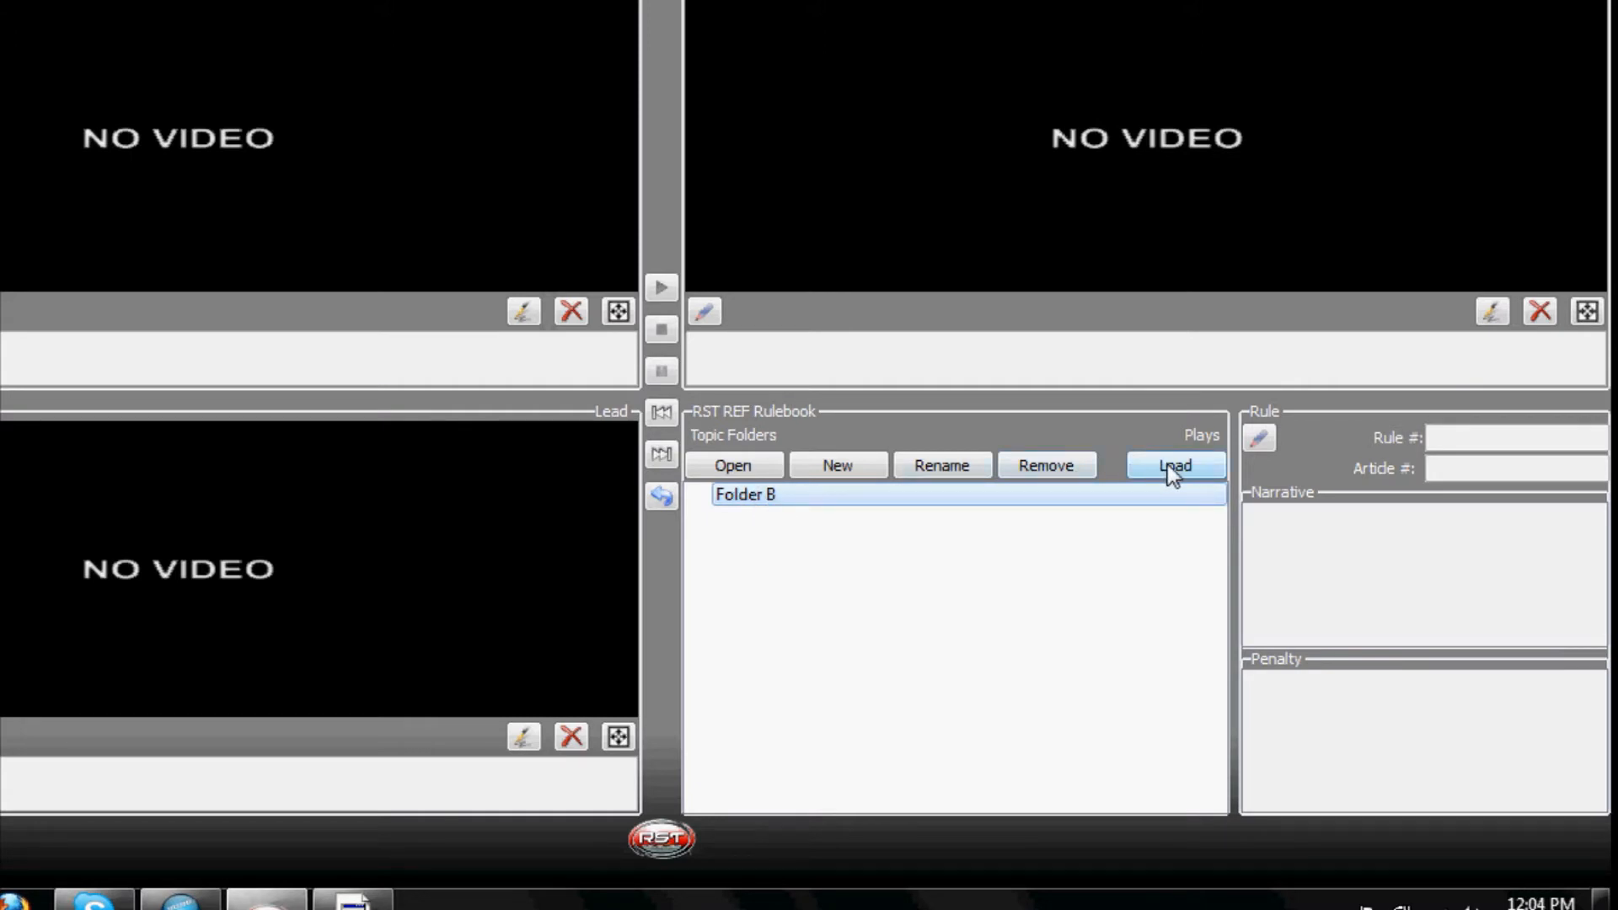
Step: Add Play 1 from the plays list under Folder B in the rulebook
click(1175, 466)
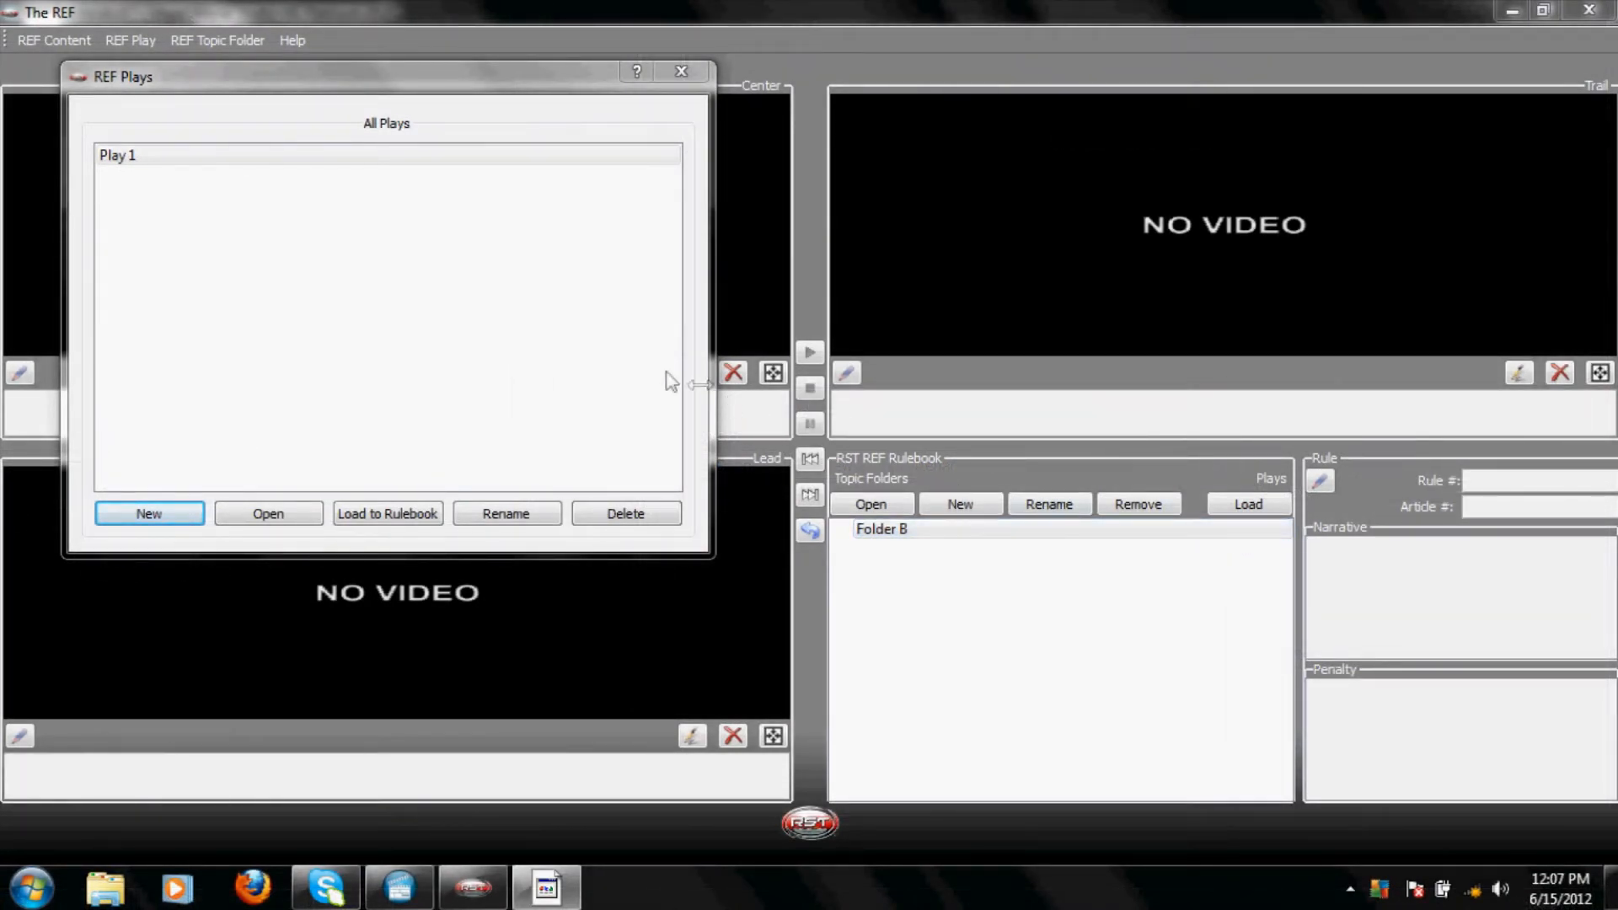
click(117, 155)
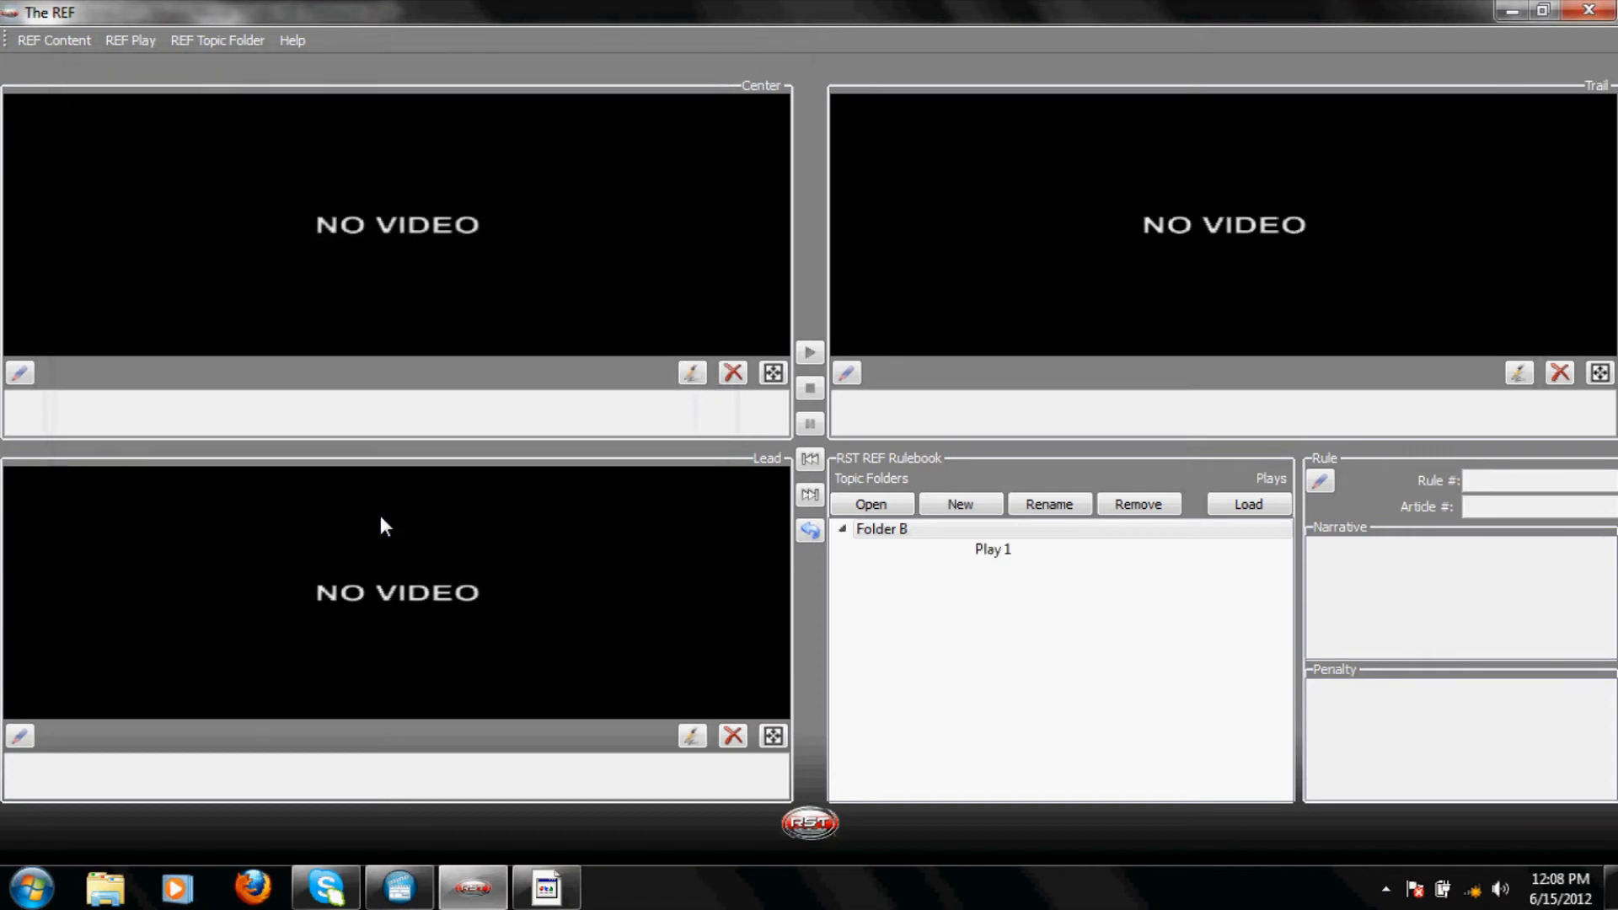
mouse_move(960, 579)
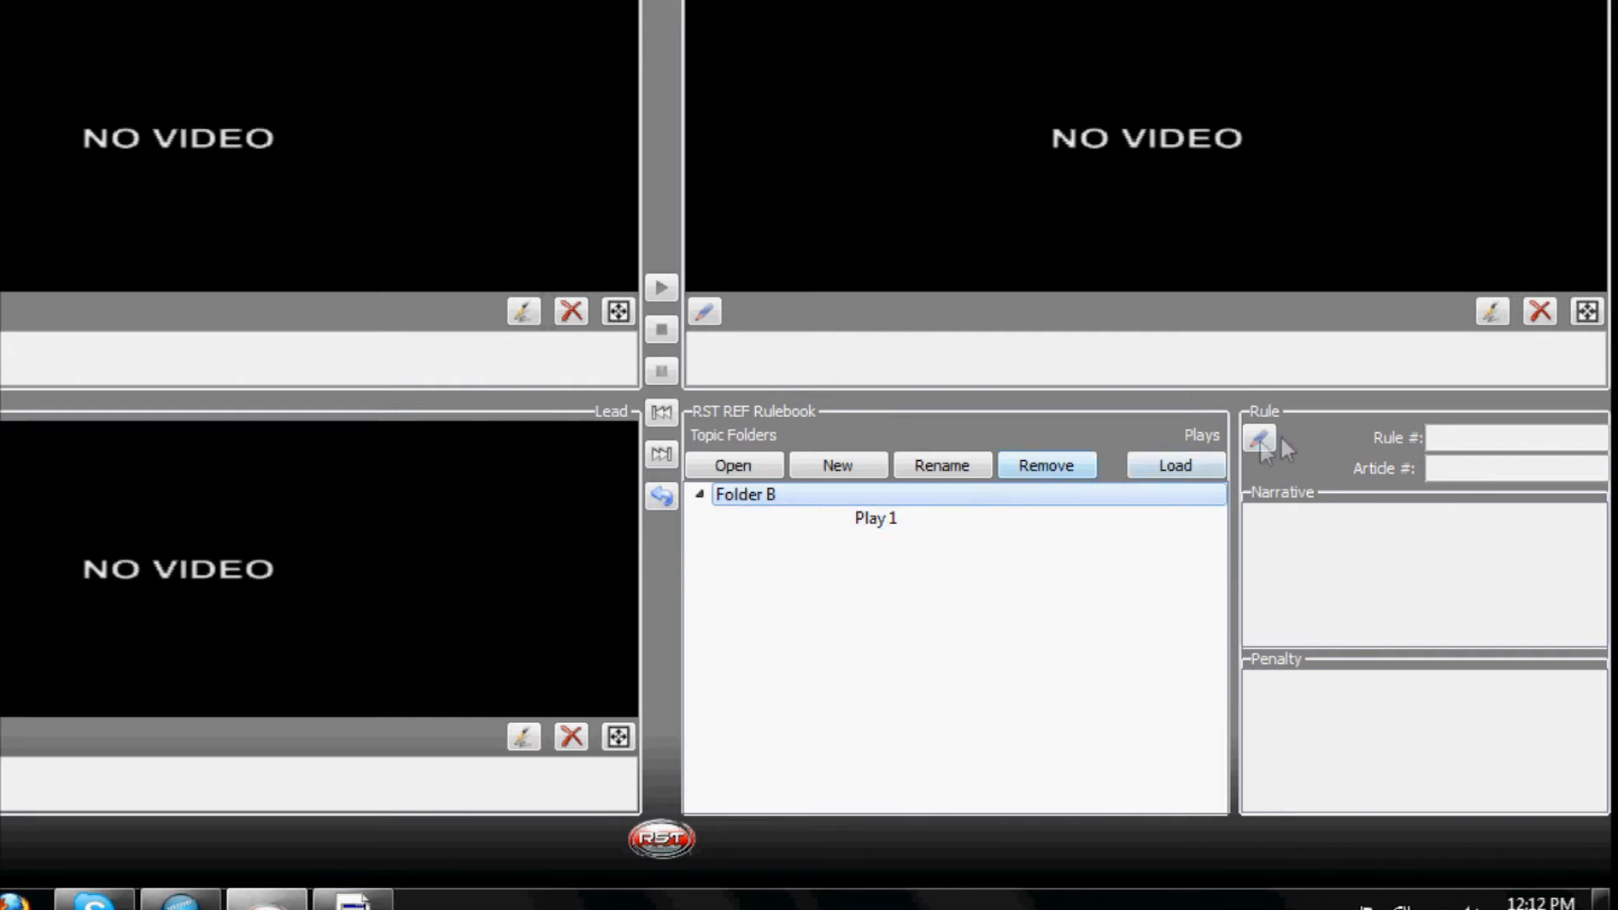
mouse_move(1352, 482)
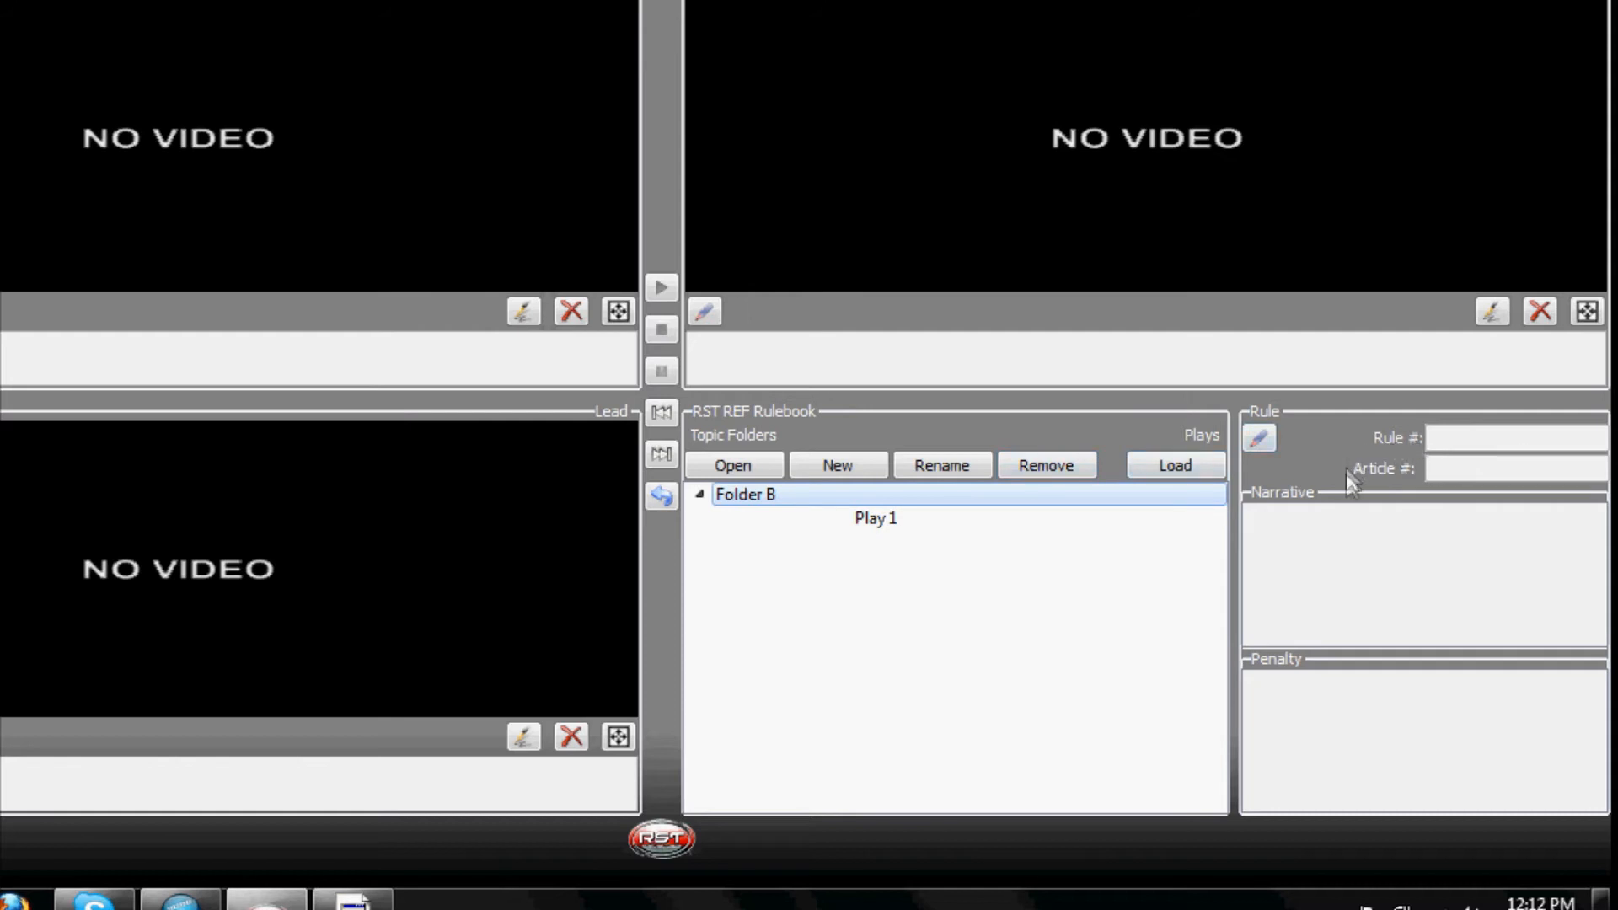
mouse_move(1381, 501)
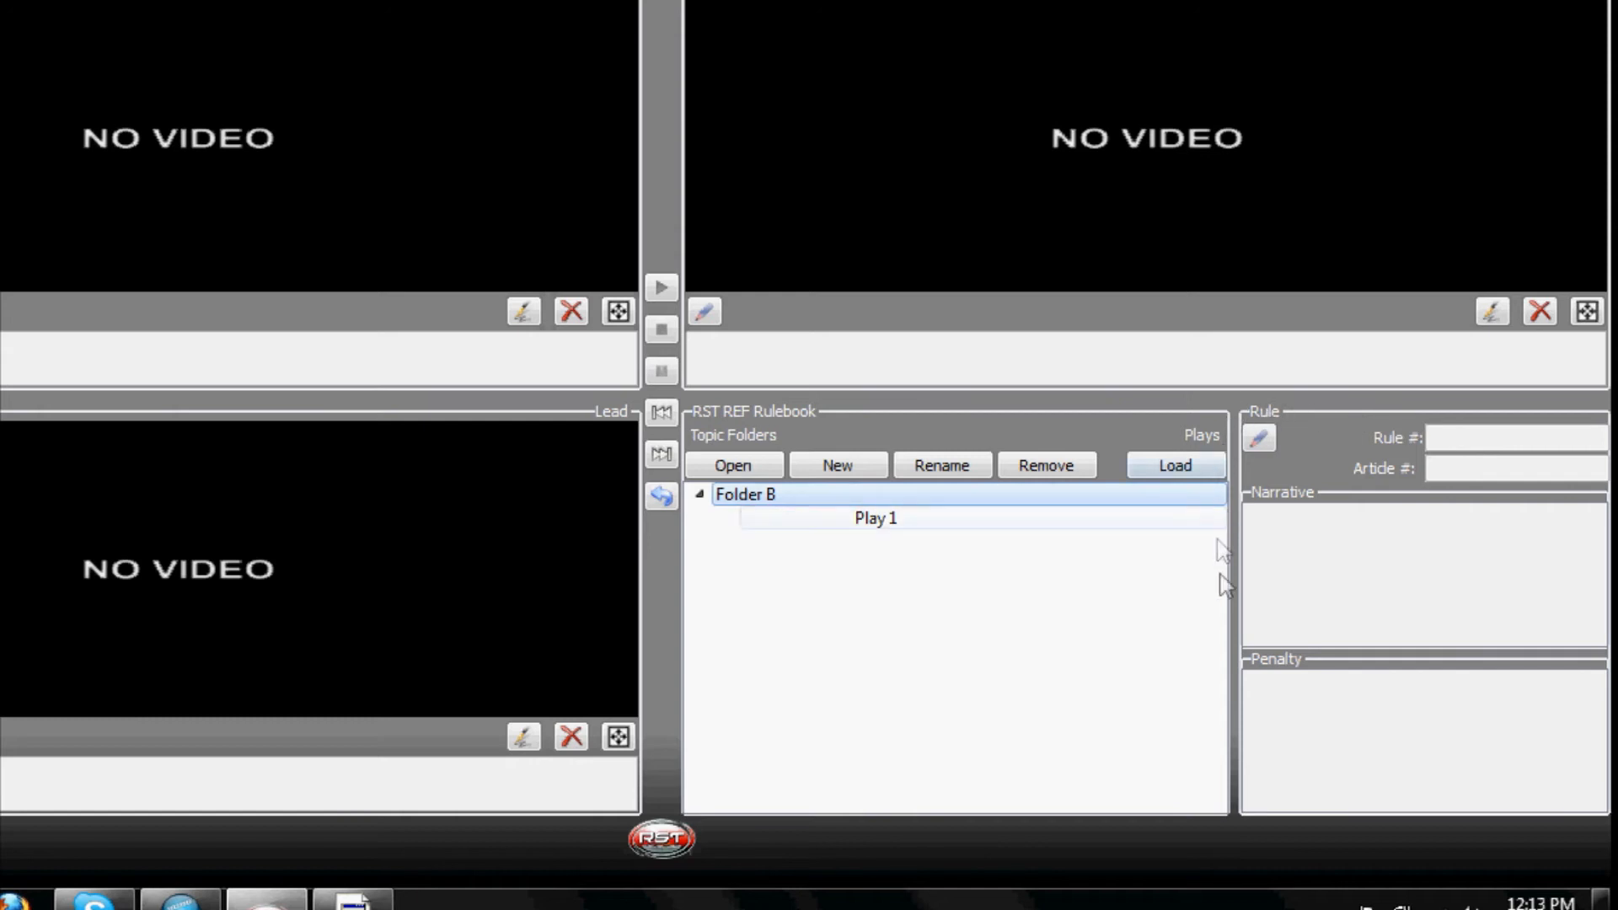
Step: Load Play 1 from Folder B so its three game videos and rule number appear
click(874, 517)
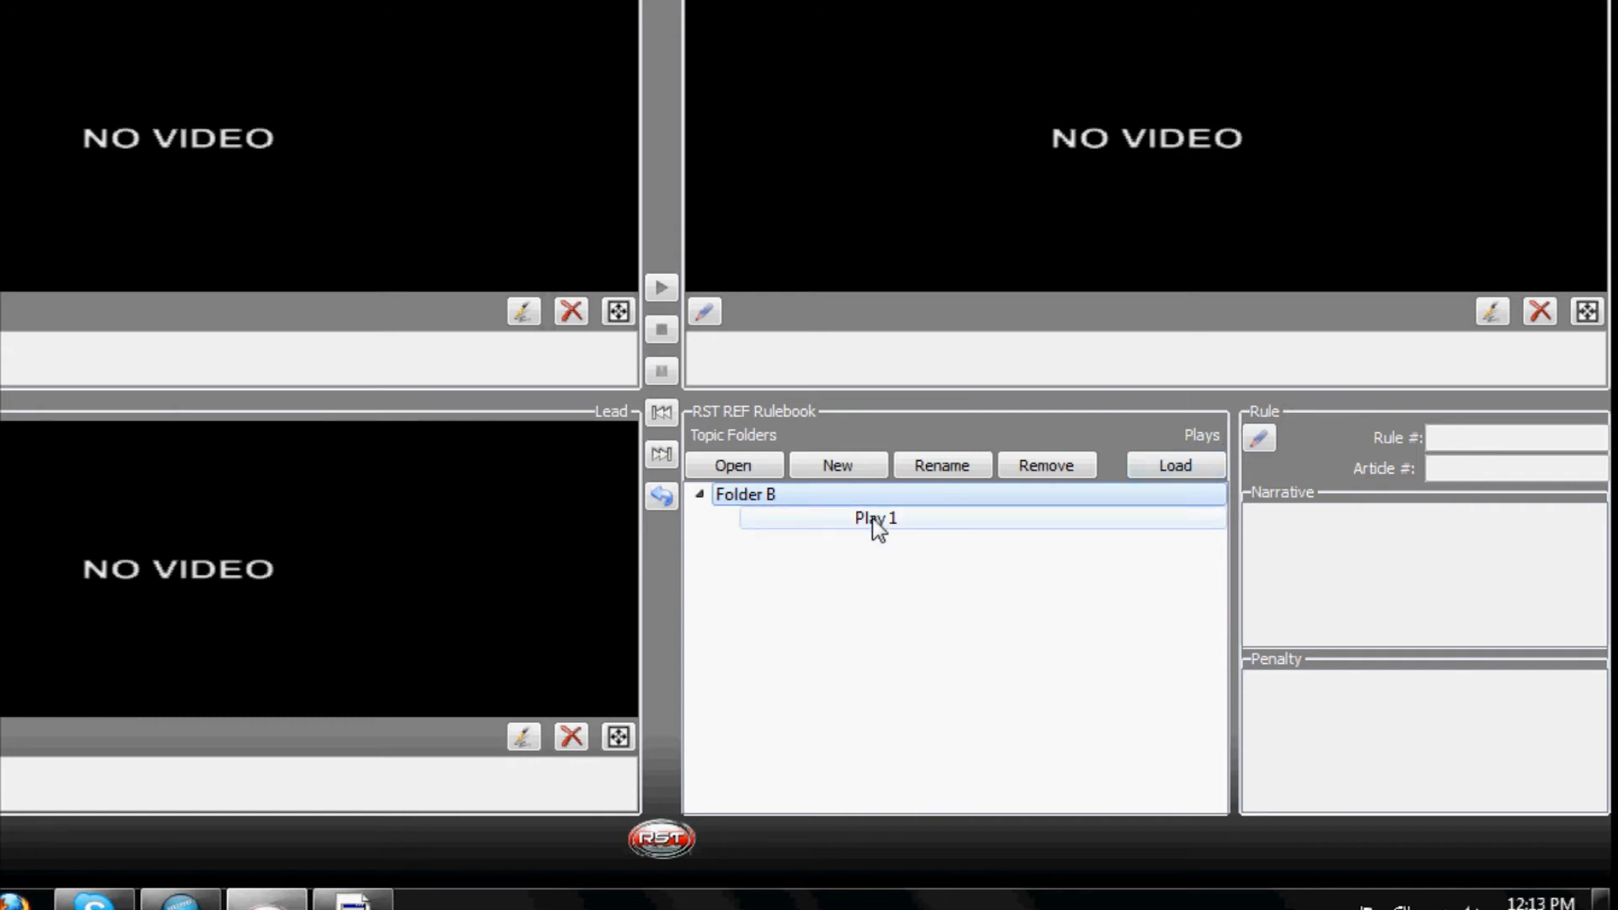
click(1174, 465)
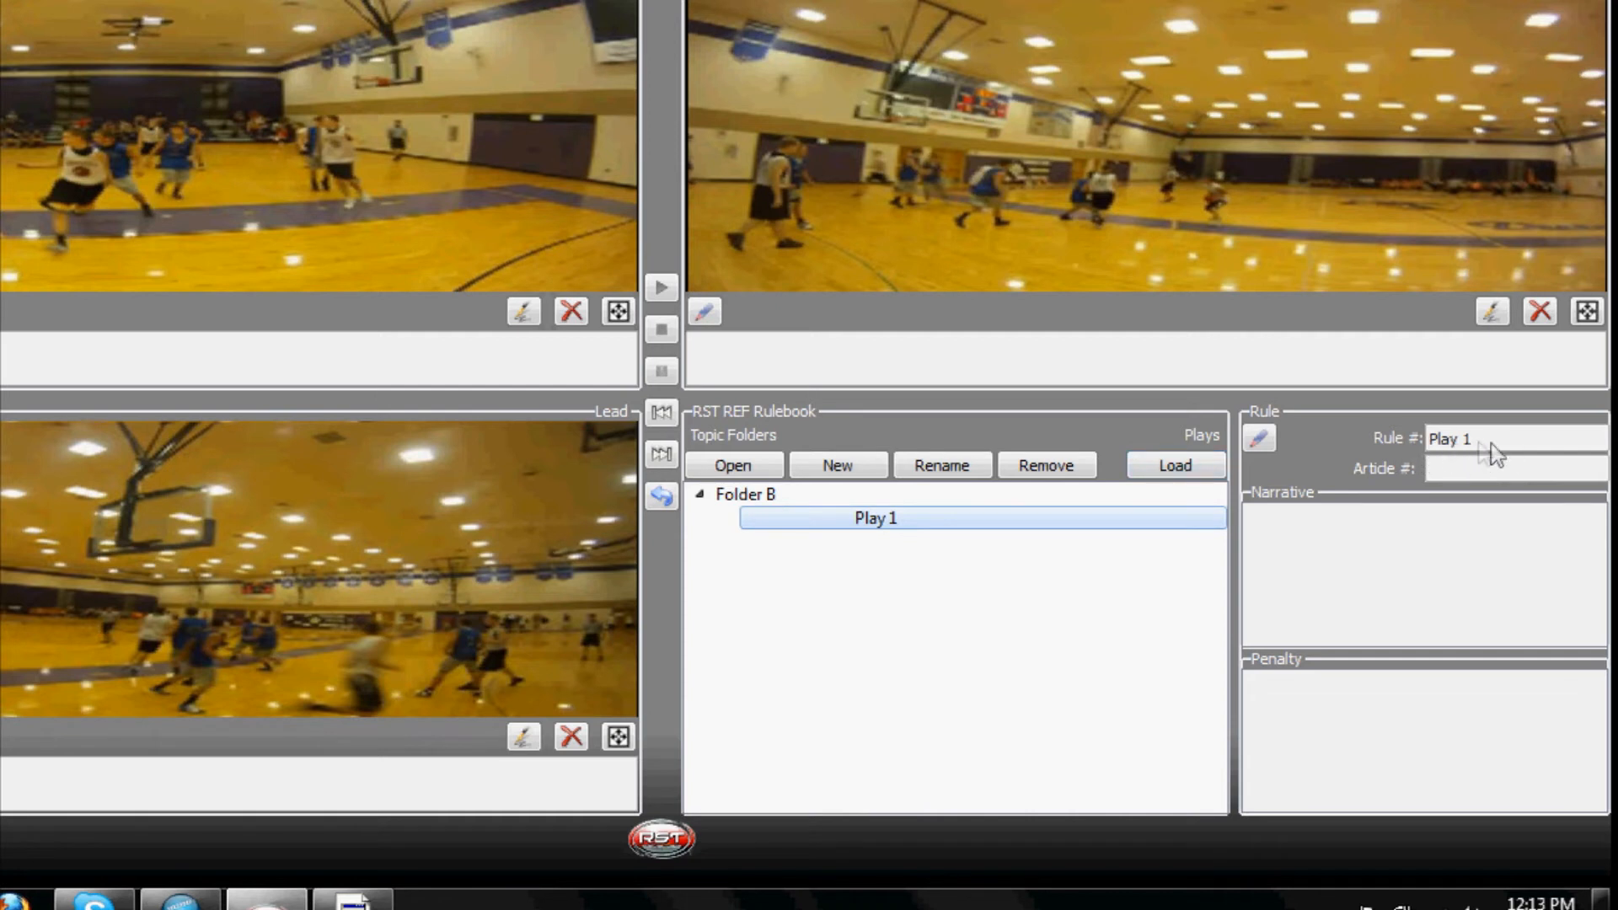
mouse_move(1466, 465)
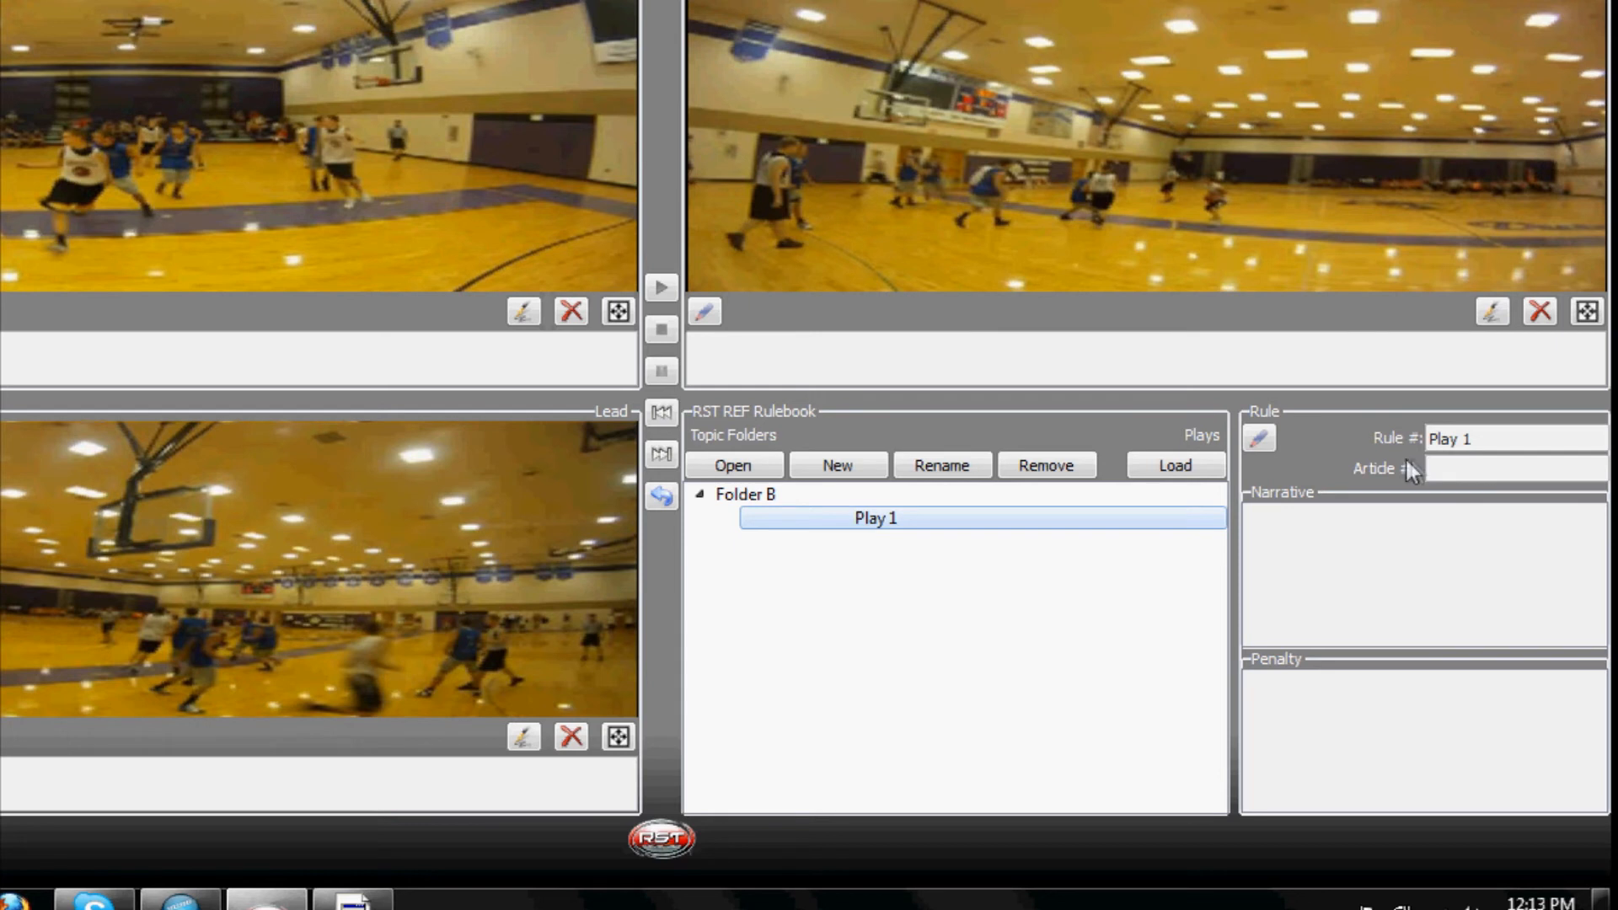
mouse_move(1252, 418)
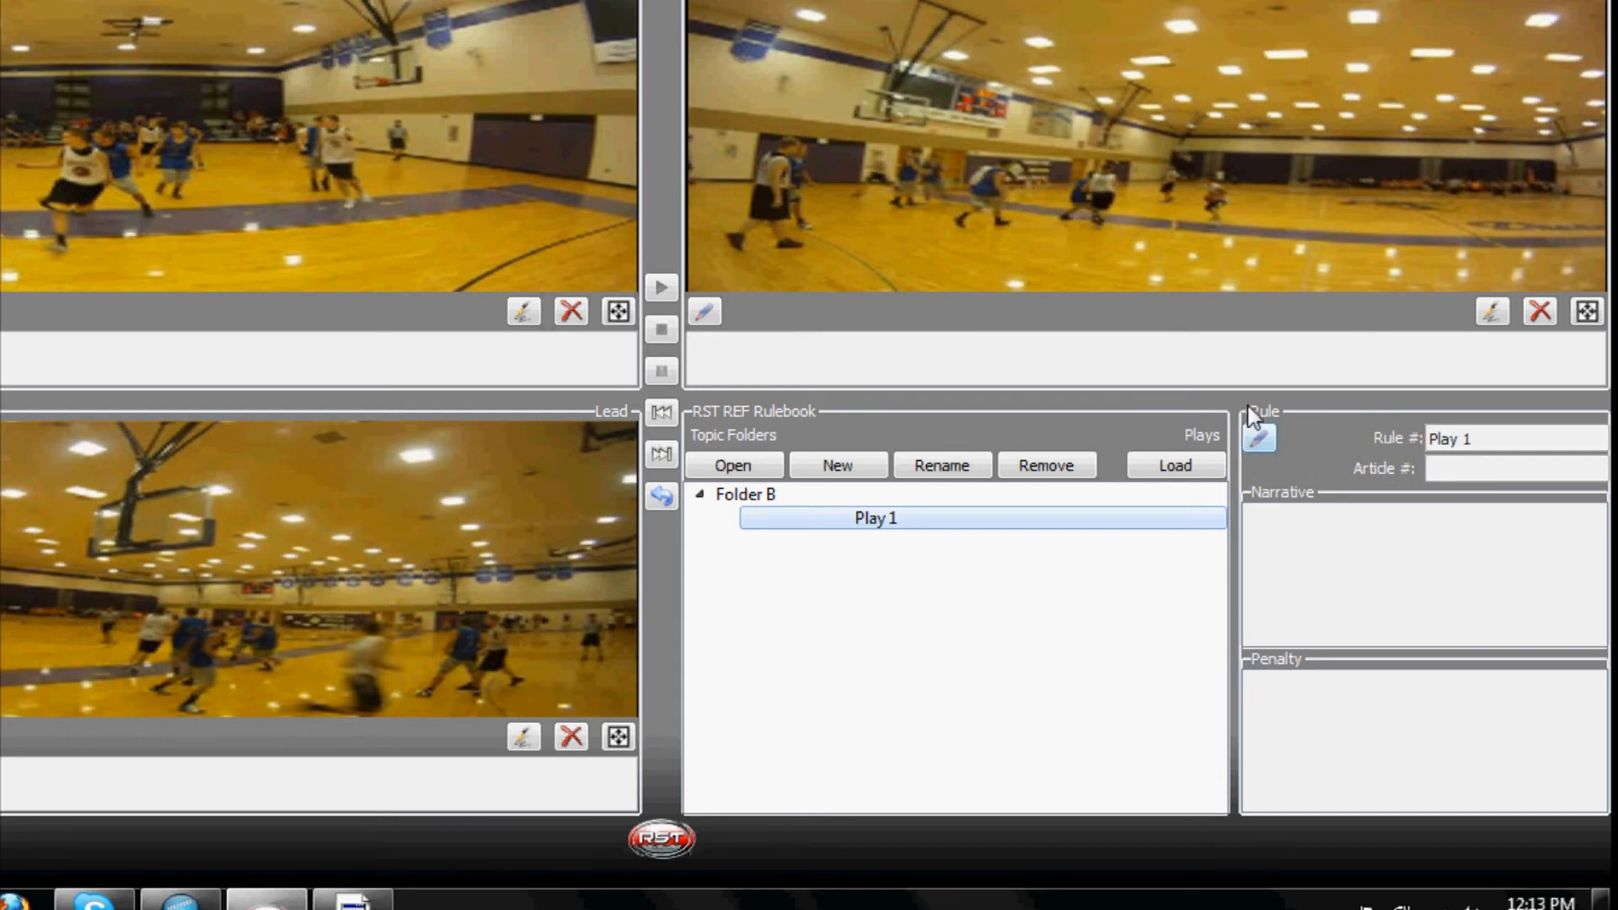
mouse_move(1261, 450)
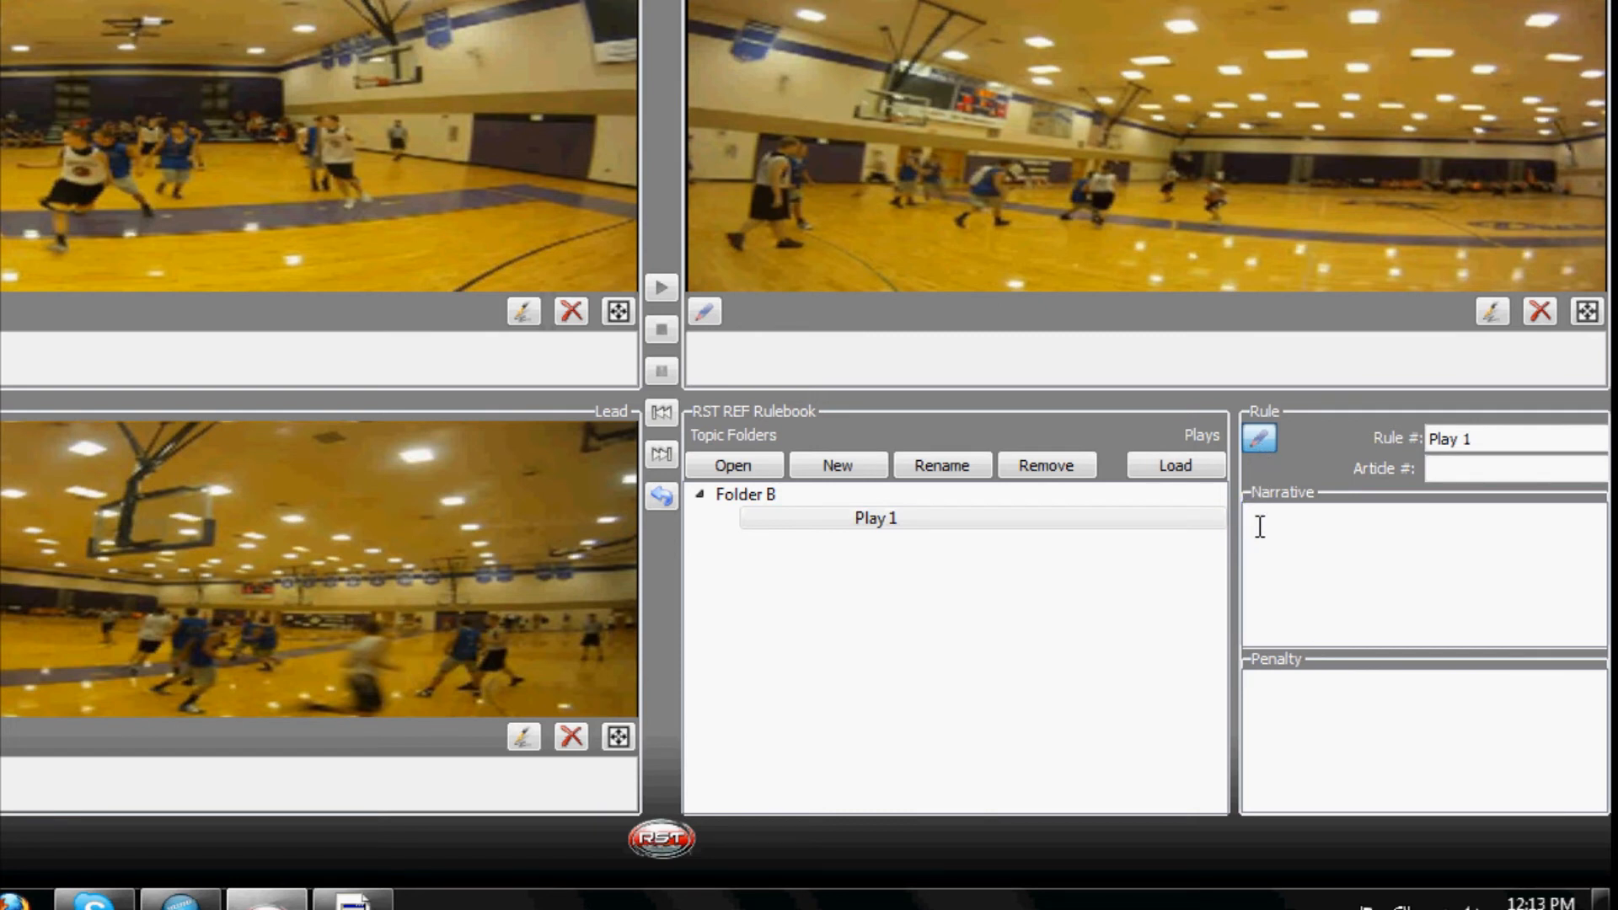
Step: Fill Play 1's narrative with 'Example' and its penalty with 'Example: Travel'
text(Example)
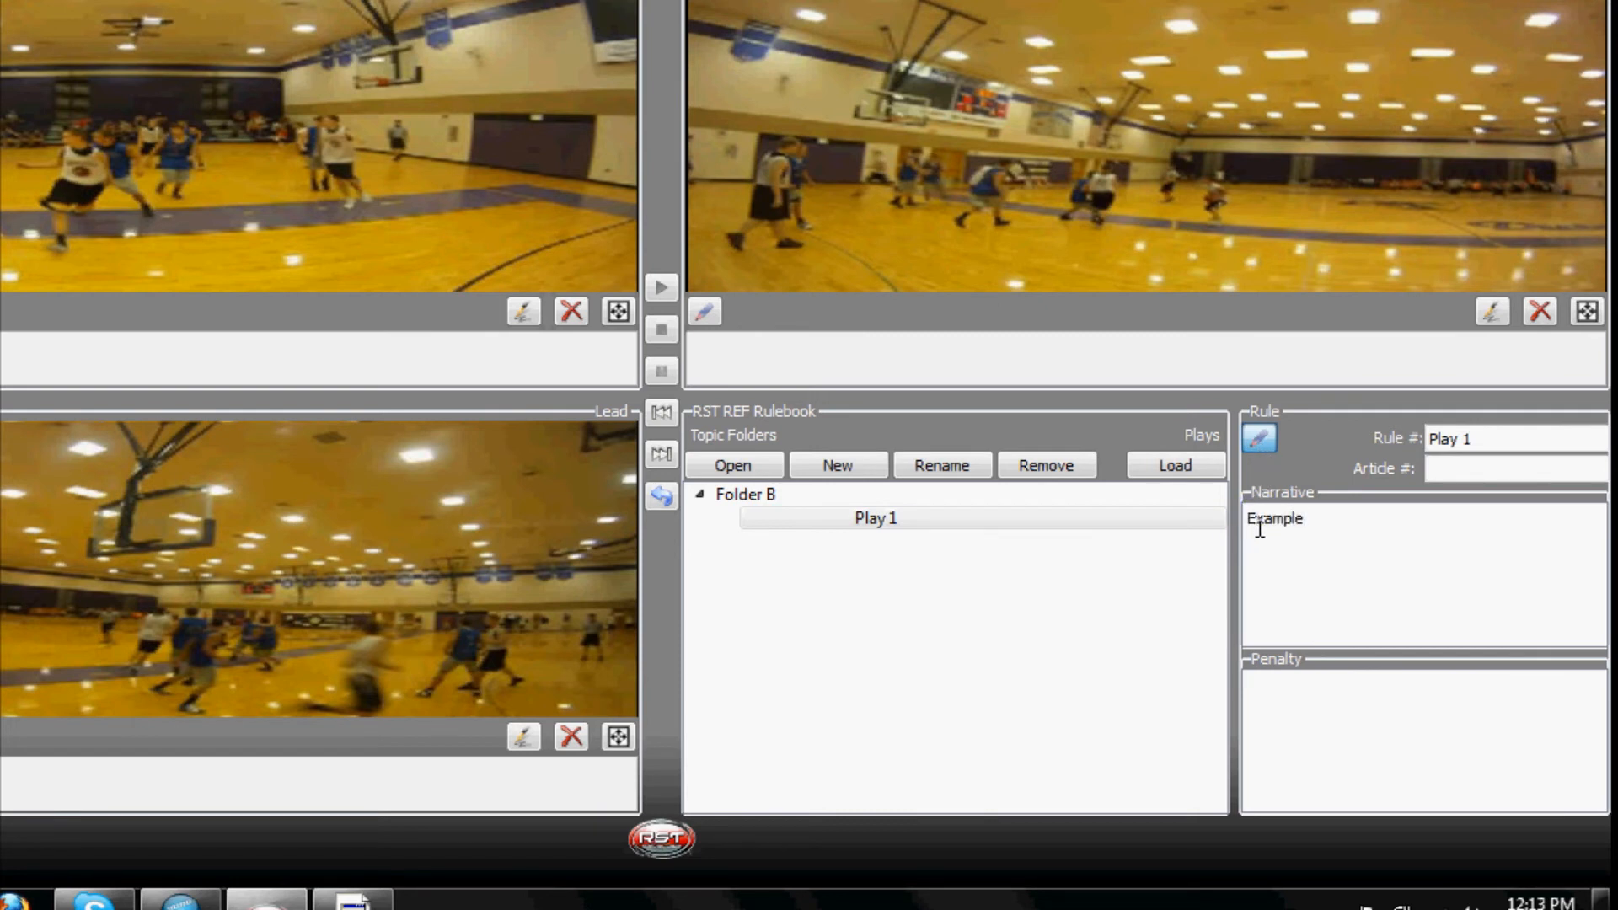
click(1273, 686)
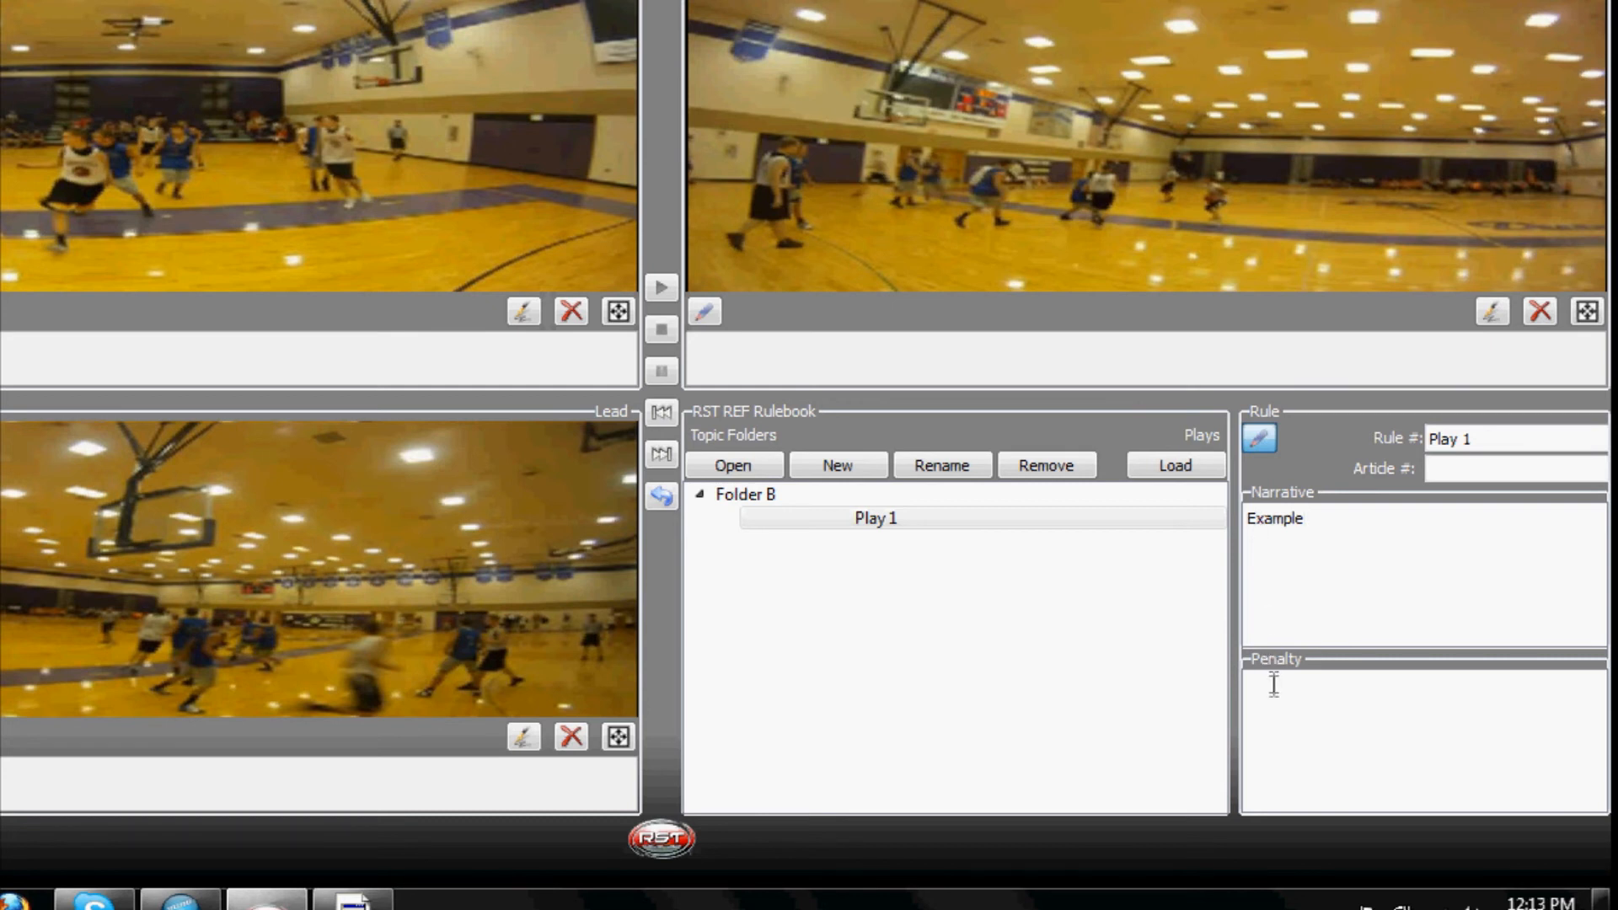
text(Exam)
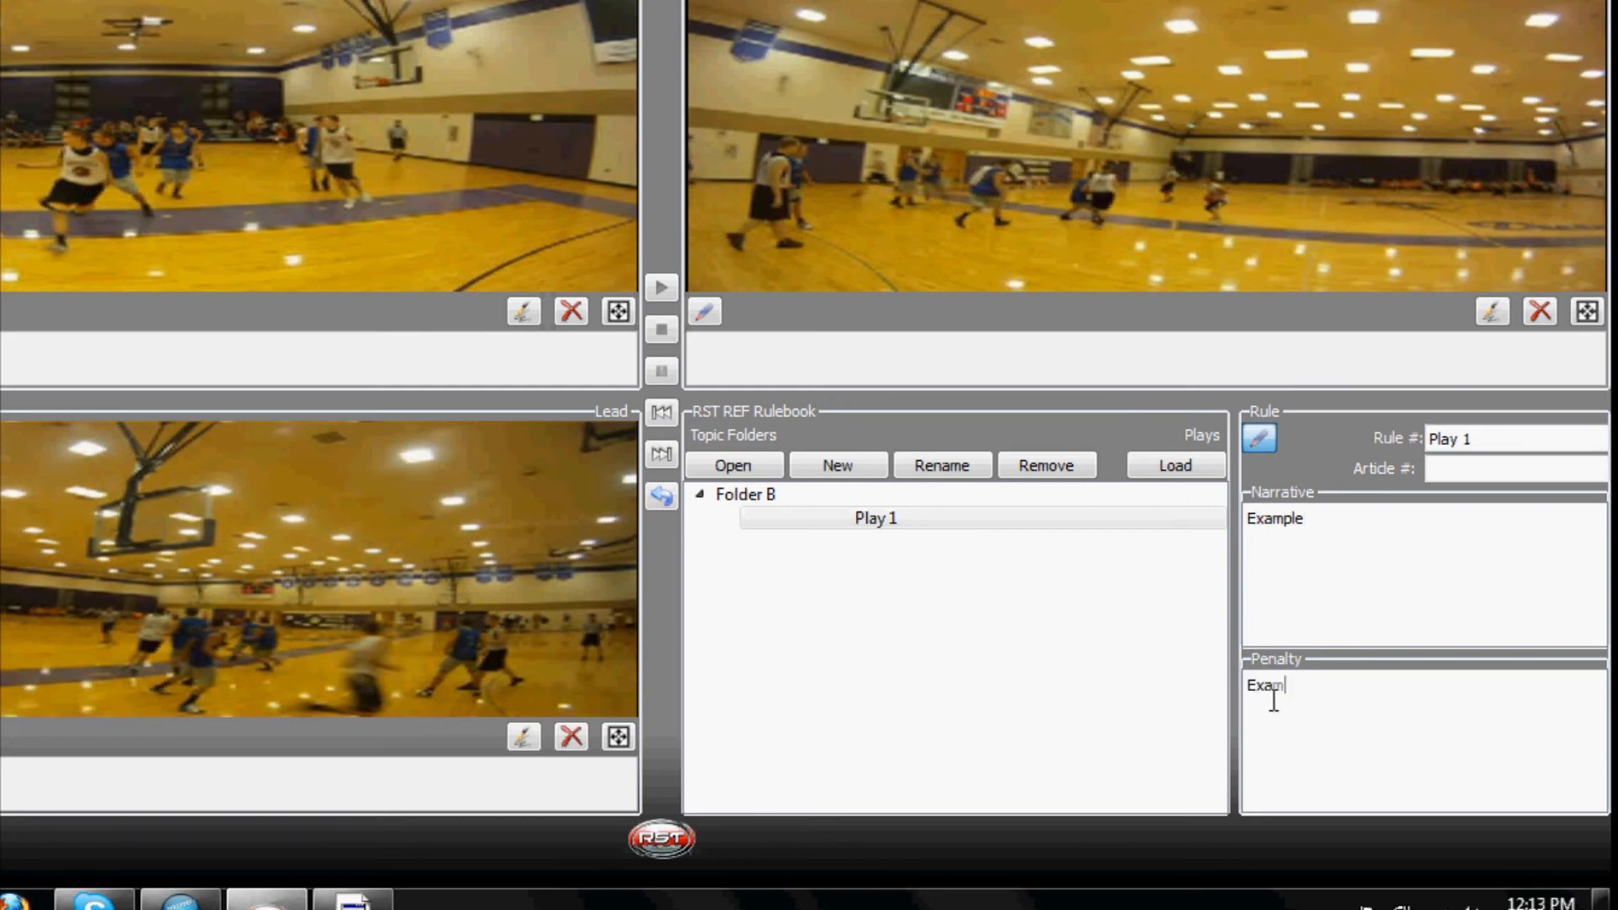
text(ple)
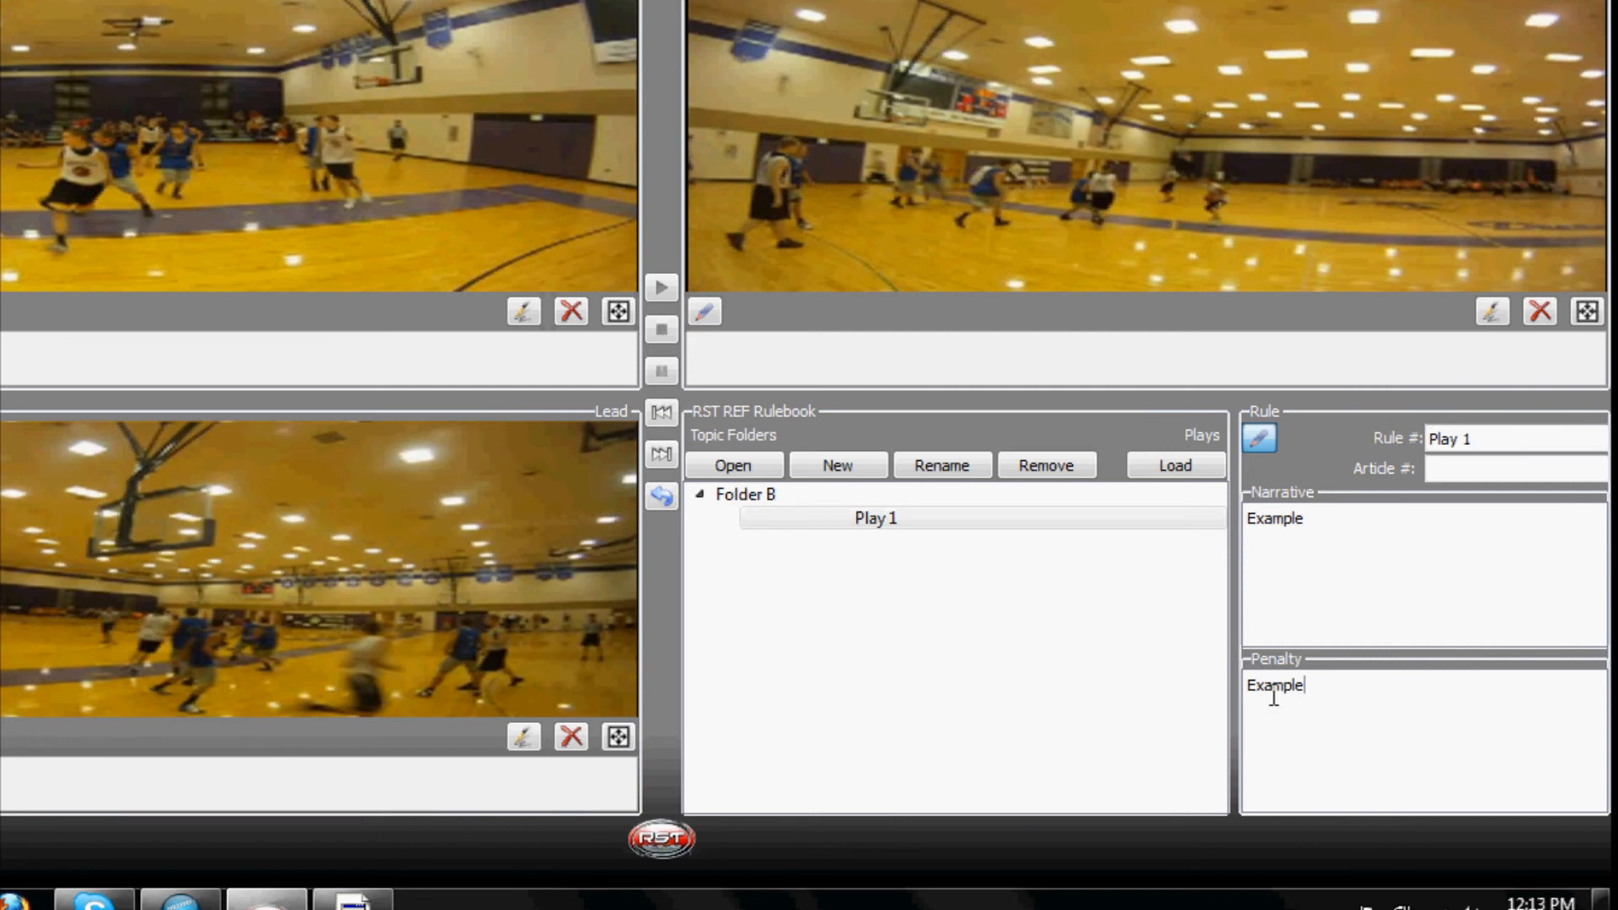
mouse_move(1352, 671)
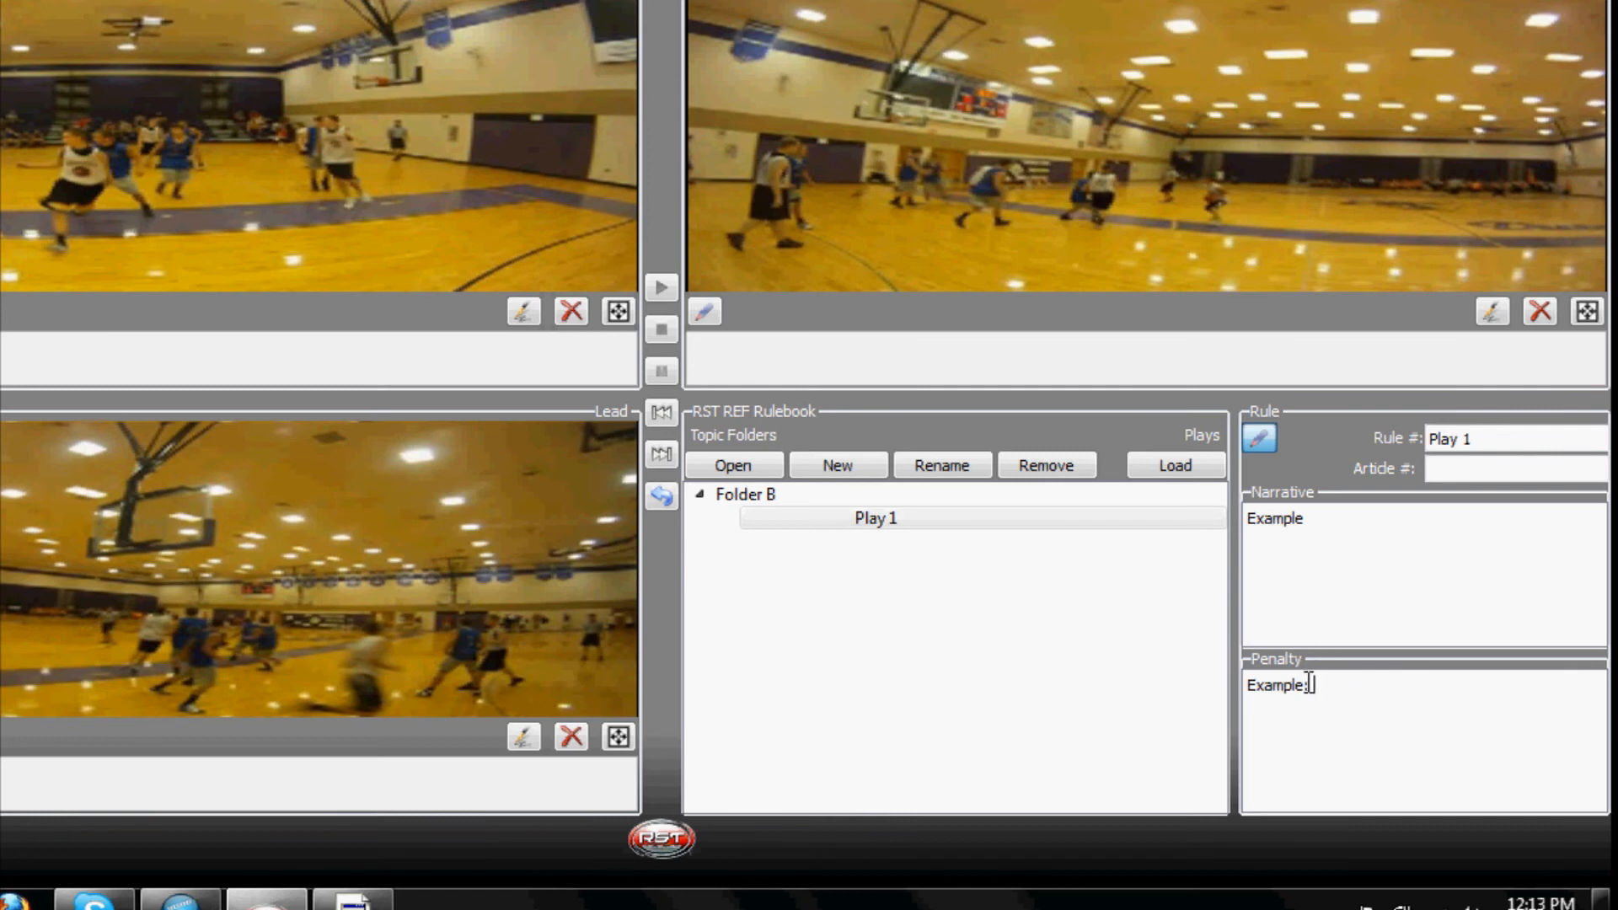
text(Travel)
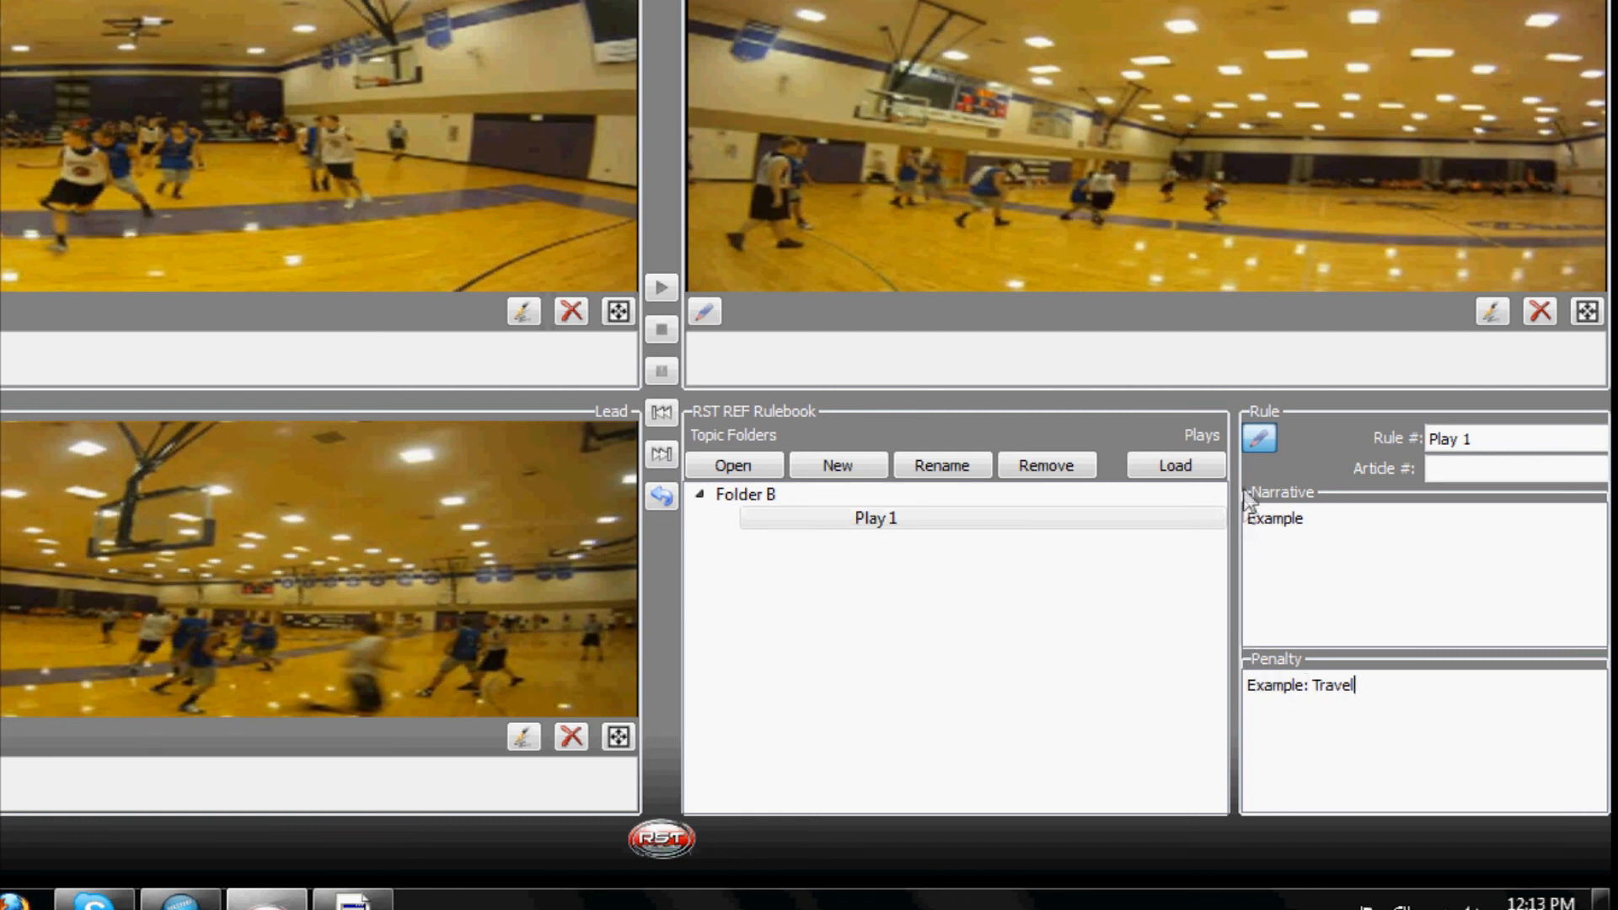
mouse_move(1233, 439)
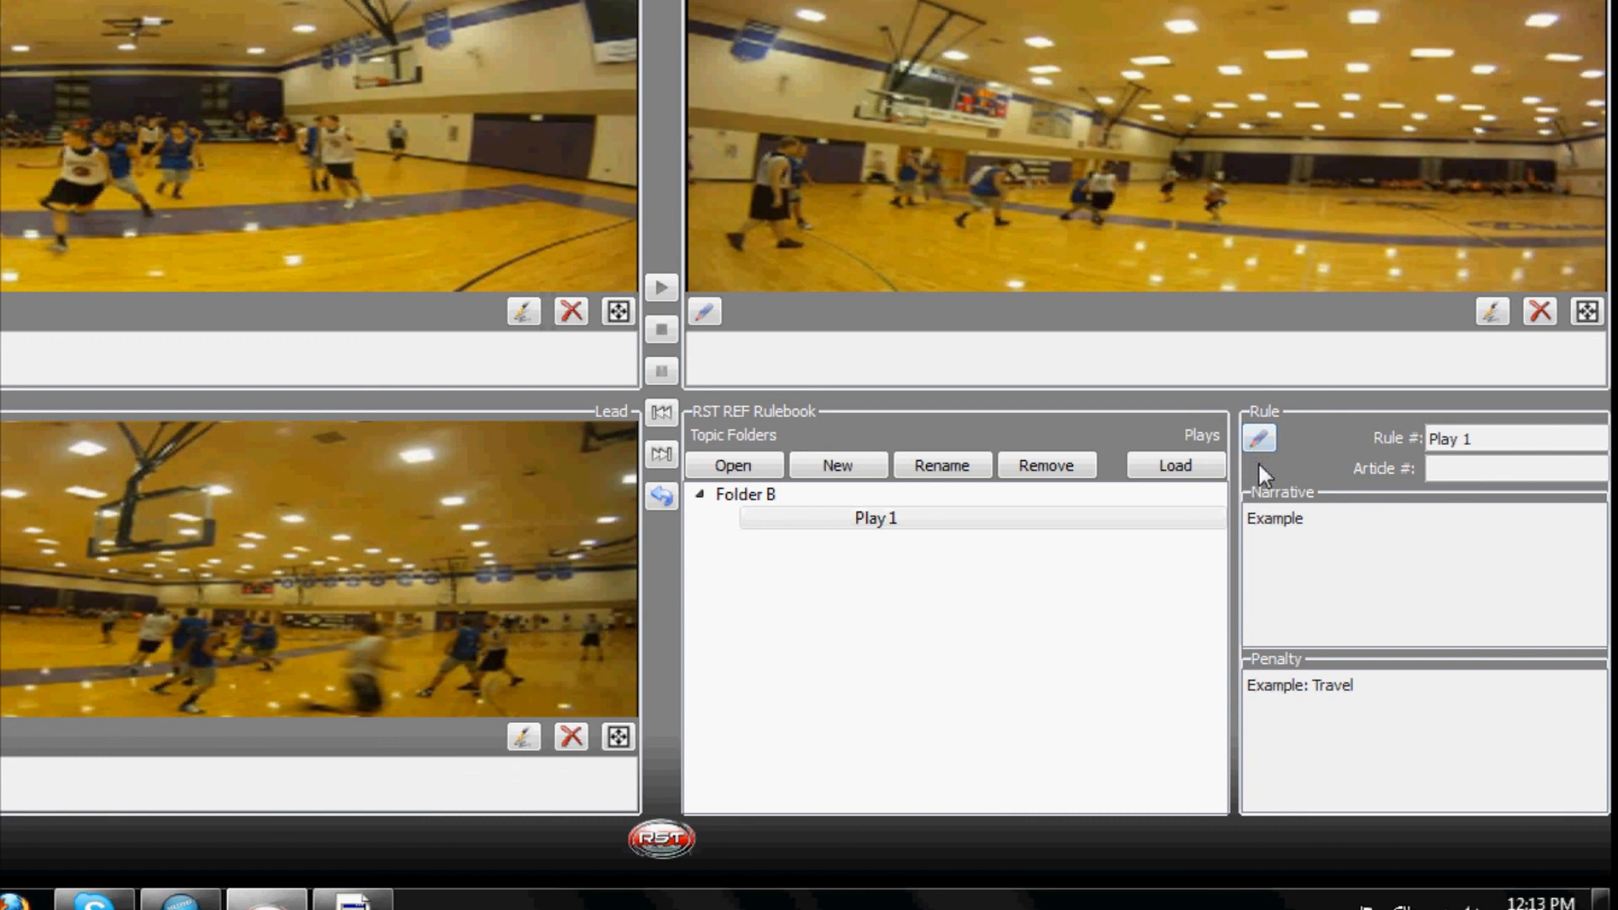
mouse_move(1274, 628)
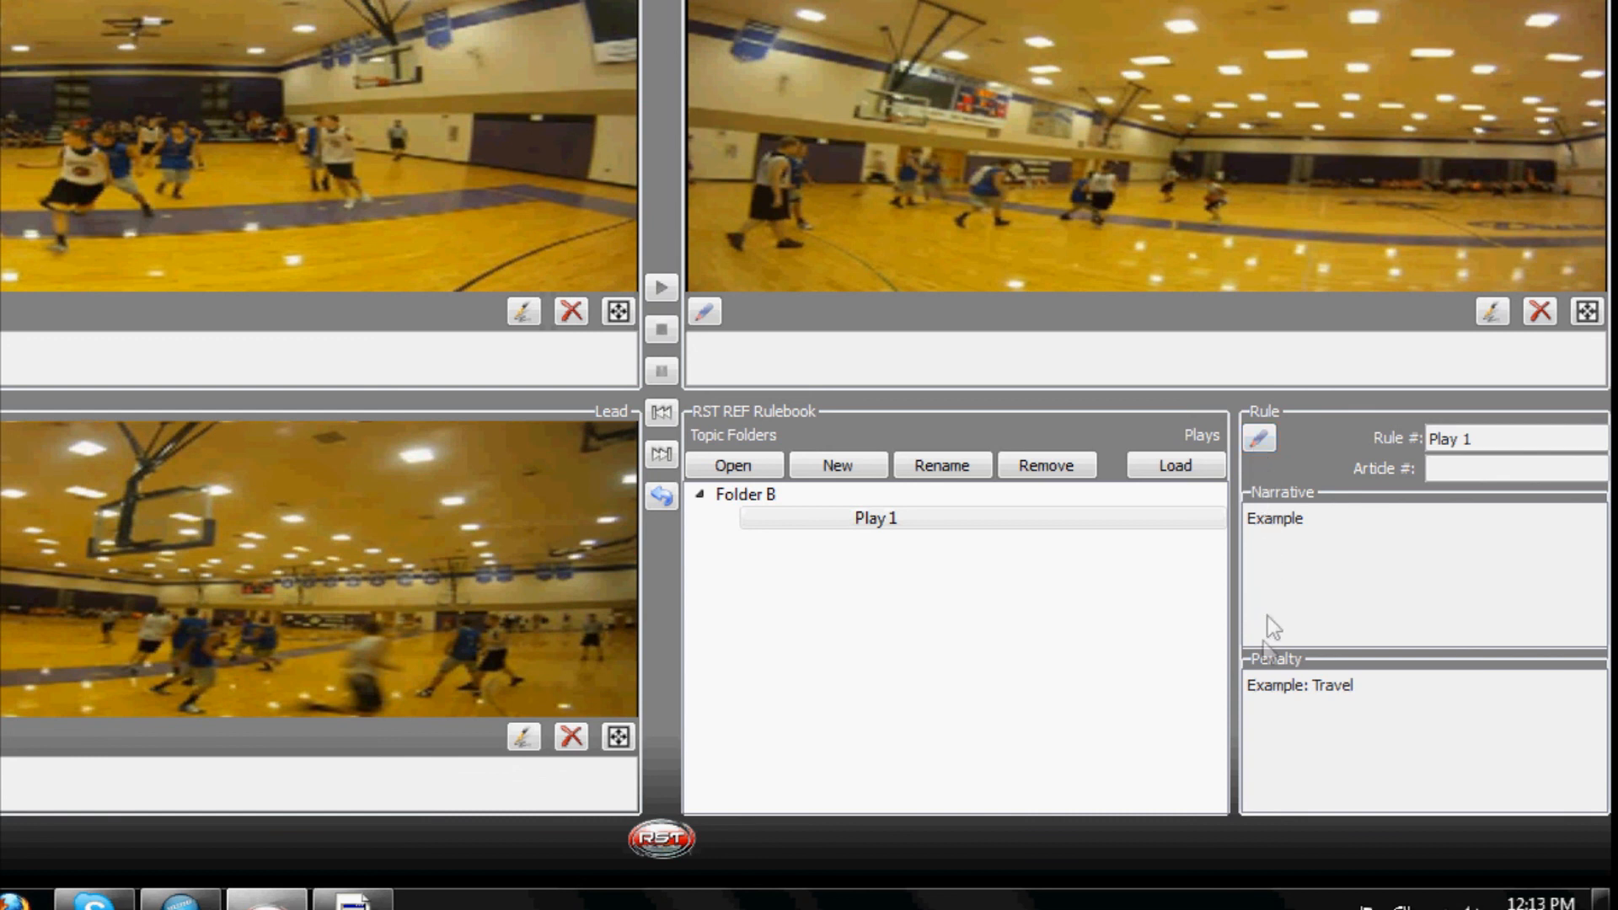
Step: Collapse Folder B and unload Play 1, clearing the video panes and rule details
click(700, 495)
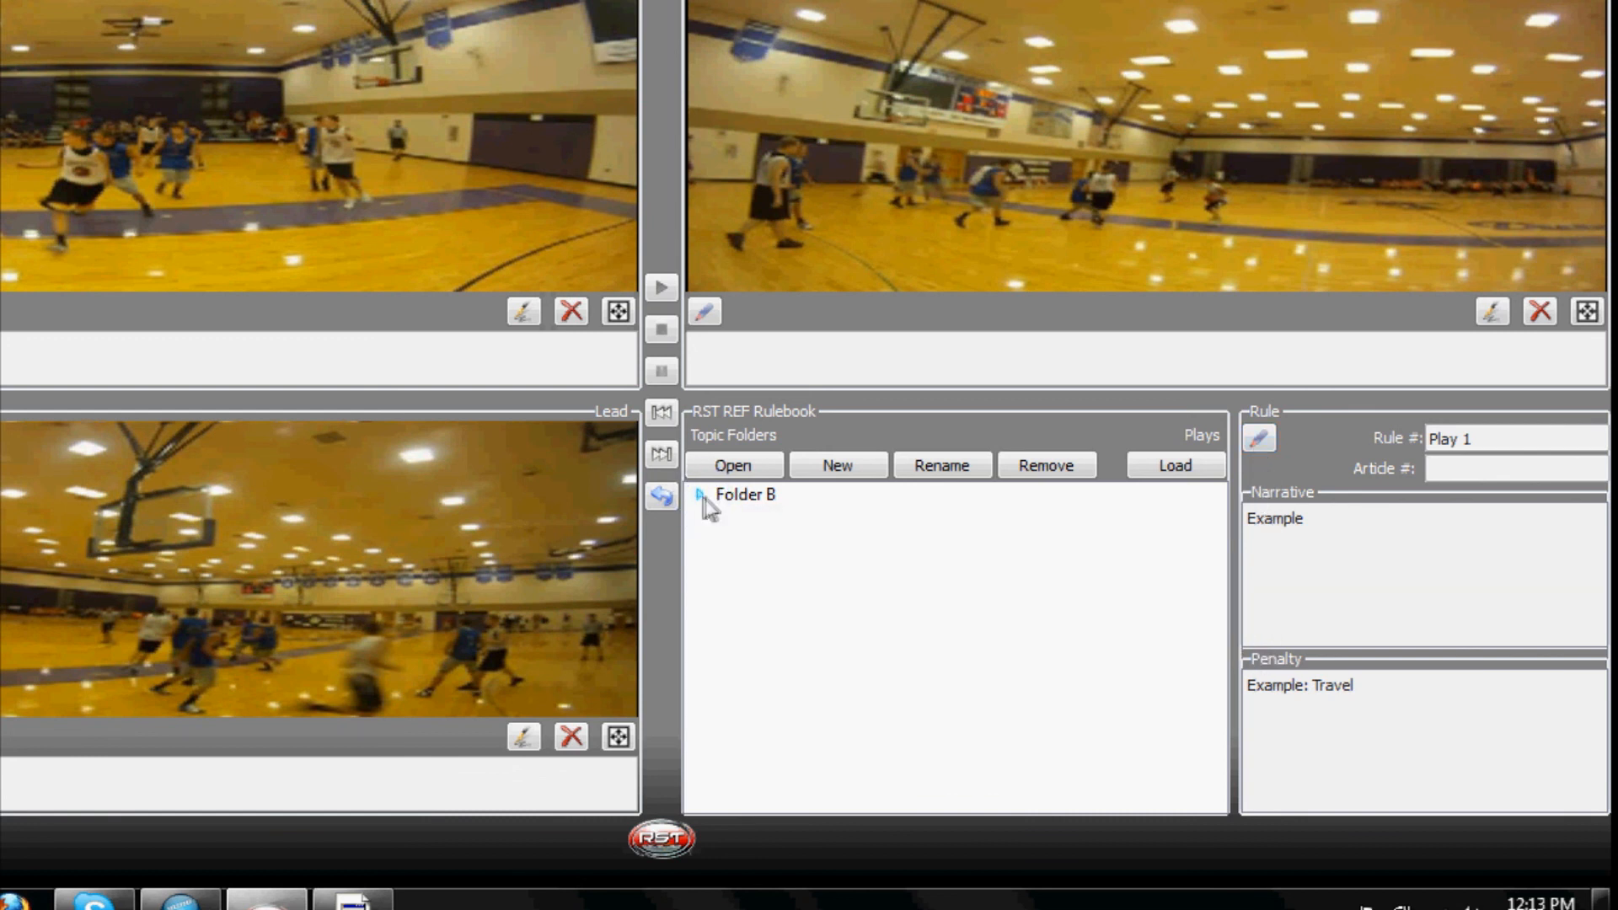
click(745, 495)
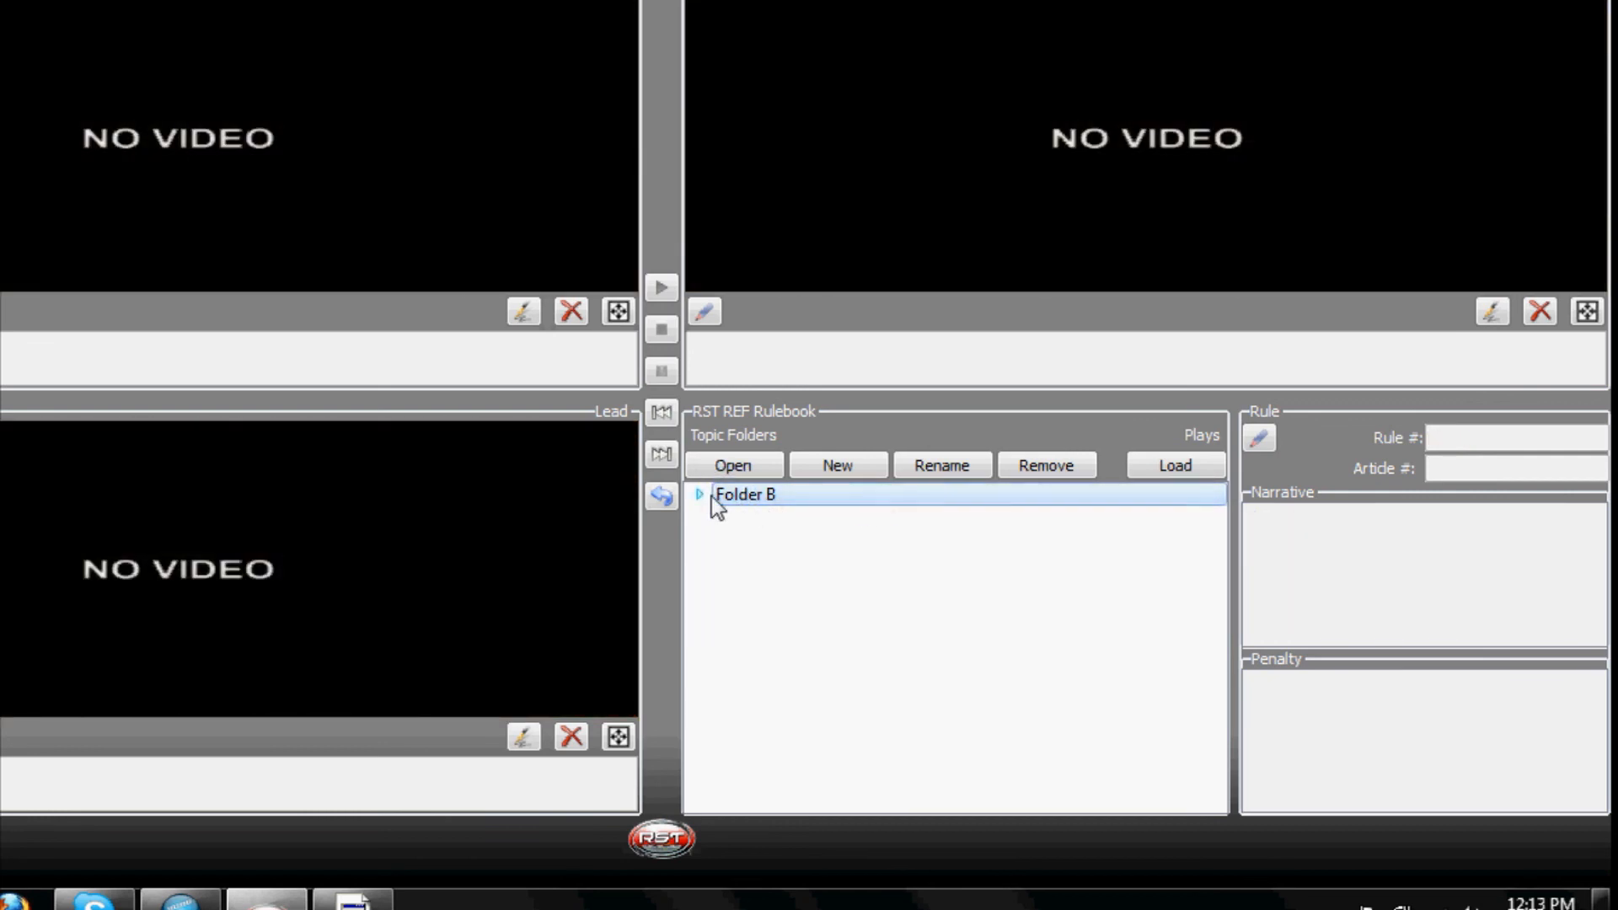